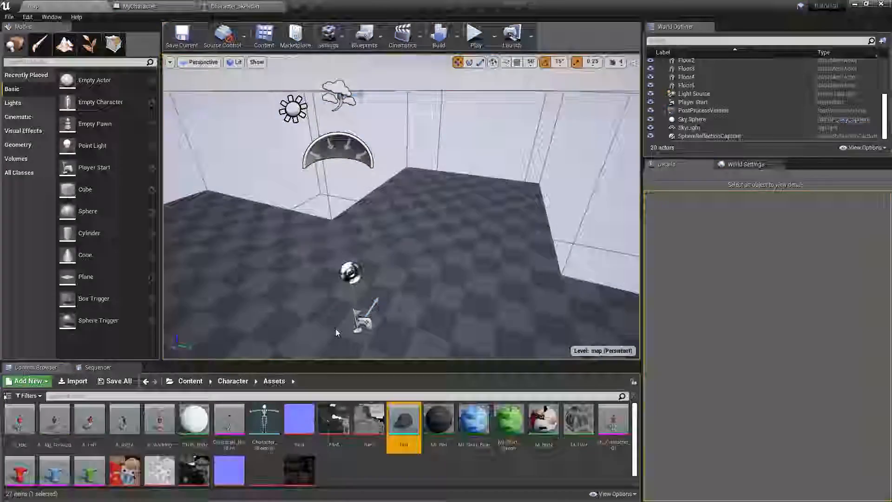
# - Inspect the Hat socket on the Head bone in Character_Skeleton, then return to MyCharacter
pyautogui.click(233, 7)
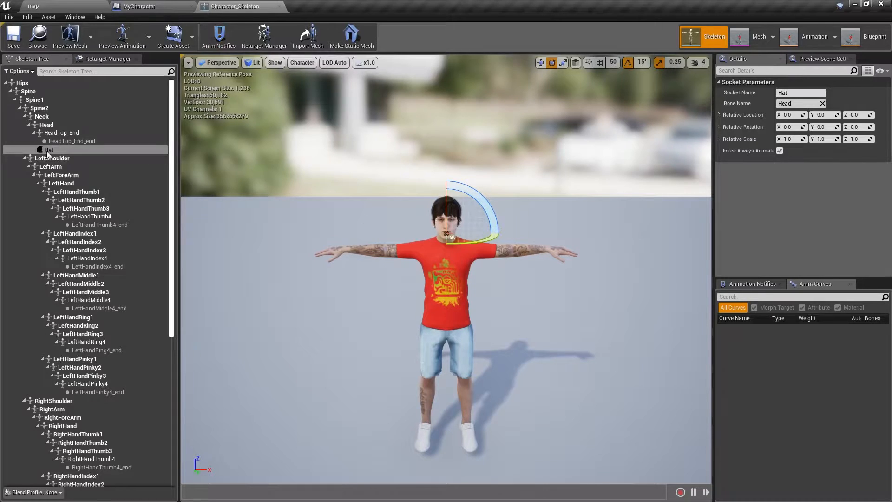
pyautogui.click(49, 149)
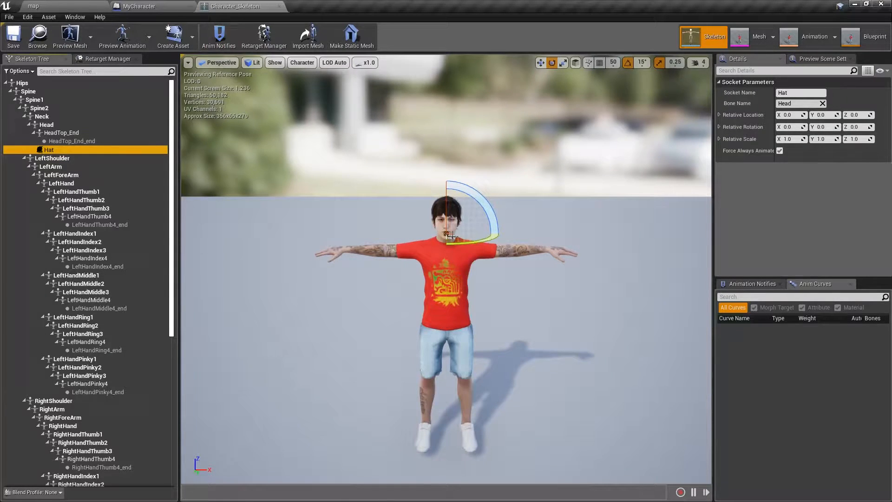
pyautogui.click(46, 124)
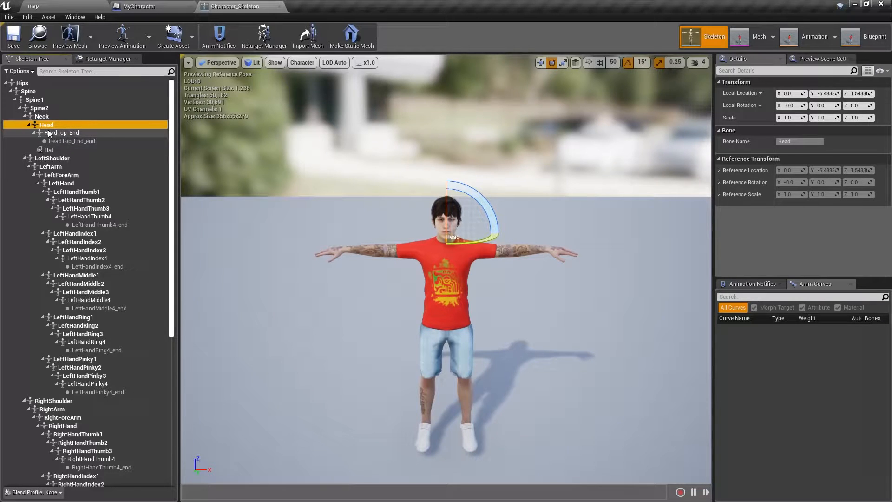
pyautogui.click(140, 7)
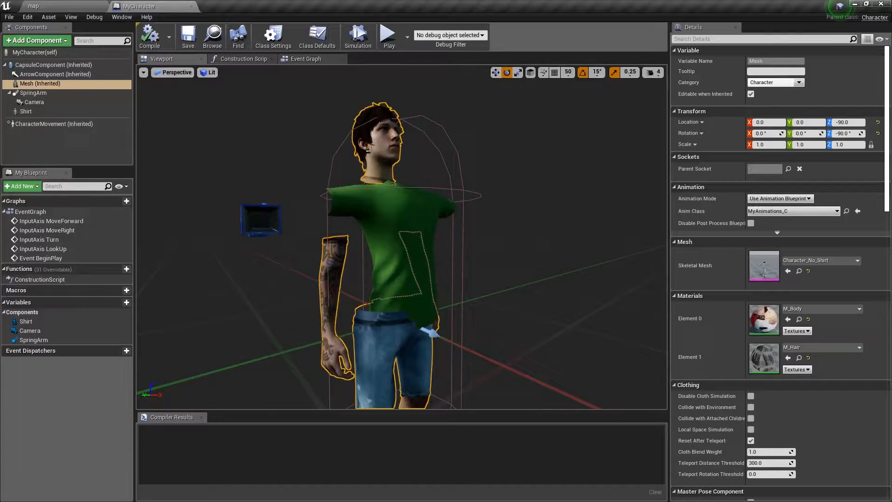
# - Parent the Hat component under the character Mesh and attach it to the Hat socket
pyautogui.click(35, 40)
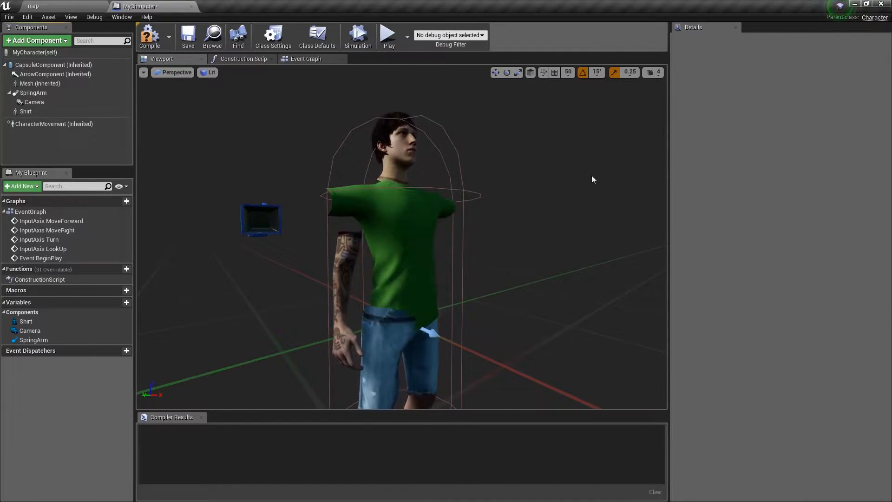
pyautogui.click(25, 120)
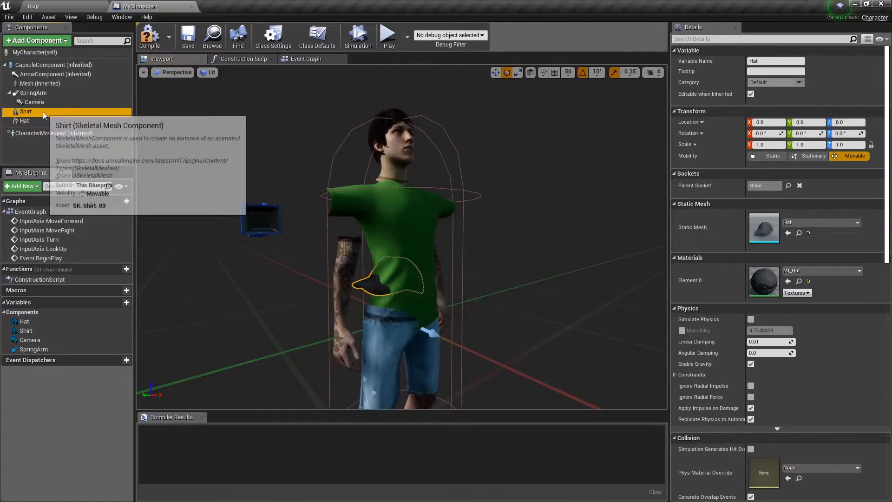
pyautogui.click(28, 92)
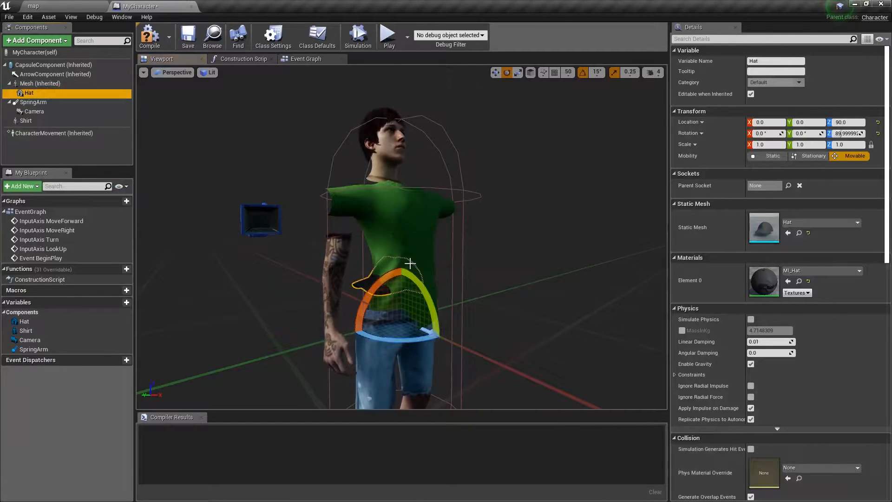
pyautogui.click(789, 185)
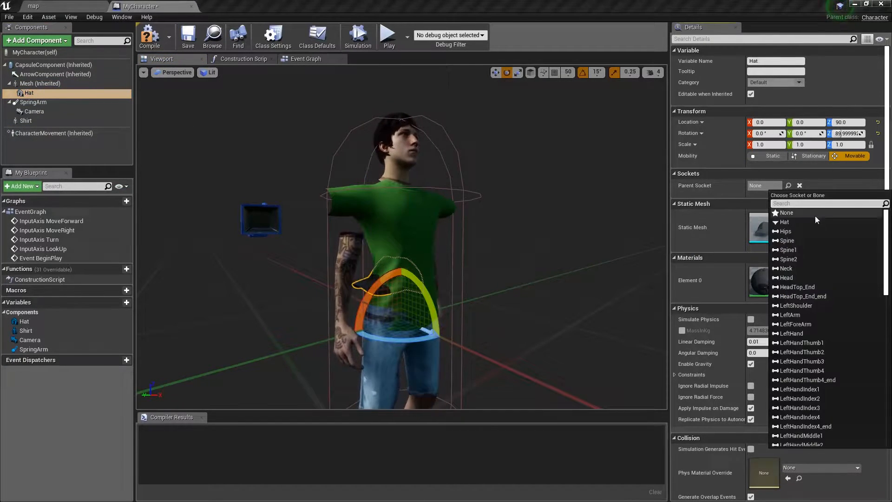
pyautogui.click(784, 221)
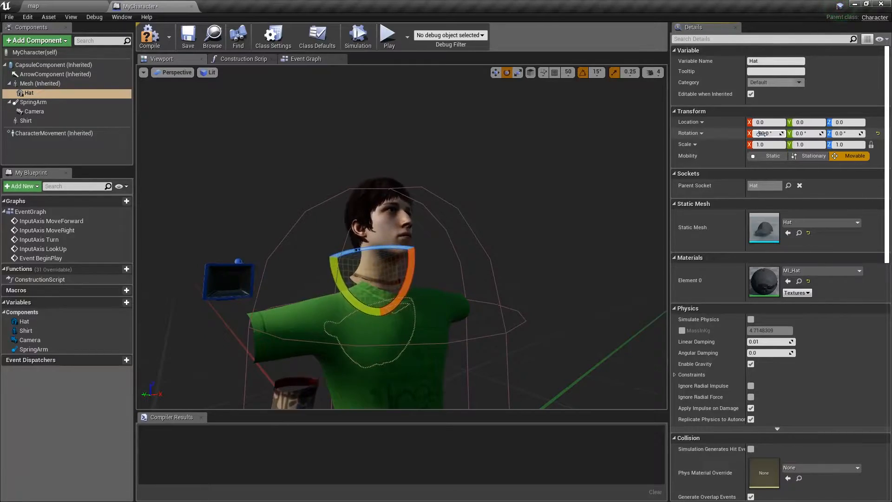
# - Rotate the hat upright with Rotation X -90 so it sits on the head
pyautogui.click(388, 35)
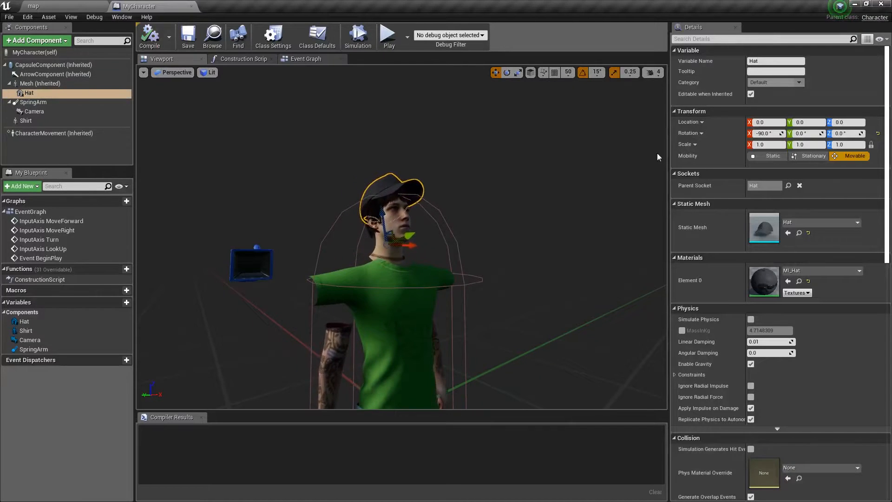
pyautogui.click(788, 234)
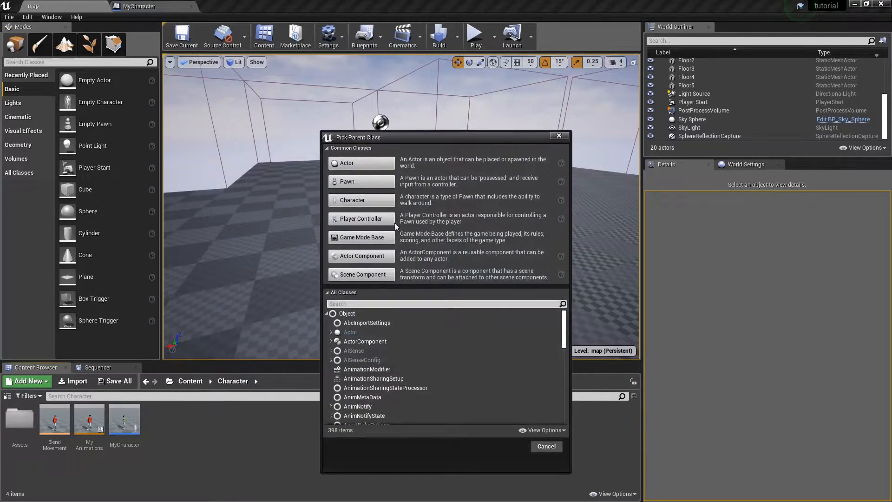
pyautogui.moveTo(351, 332)
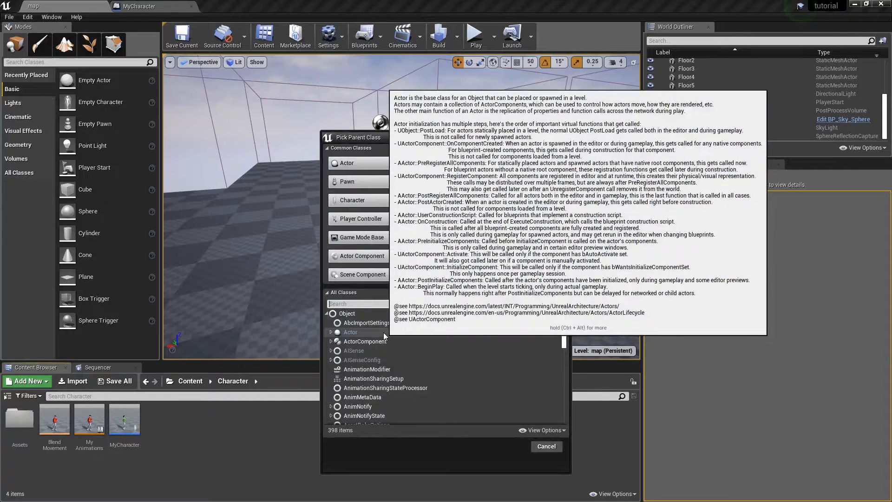
# - Create a MyPlayerState blueprint from Player State with an Inventory variable
pyautogui.write('player sta')
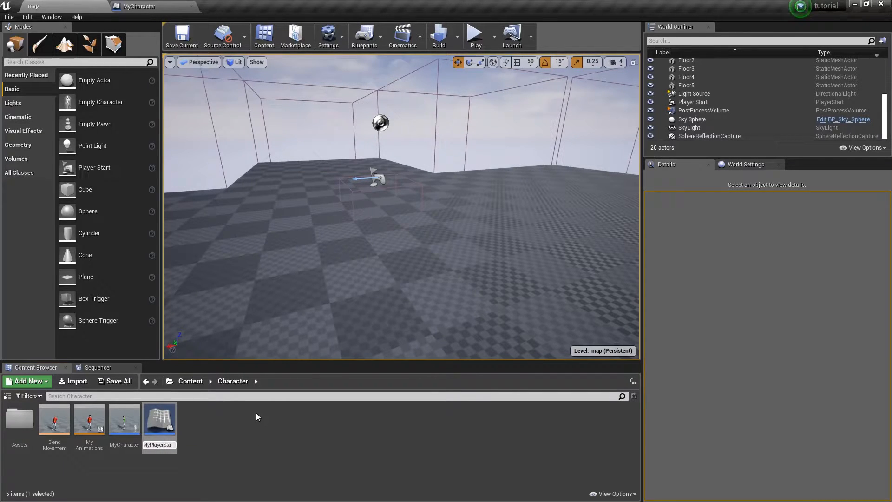
pyautogui.doubleClick(159, 419)
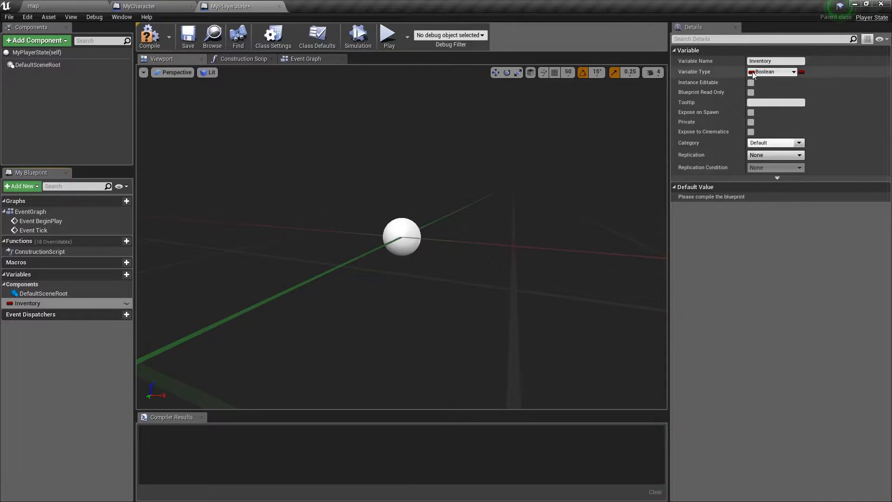
pyautogui.click(774, 72)
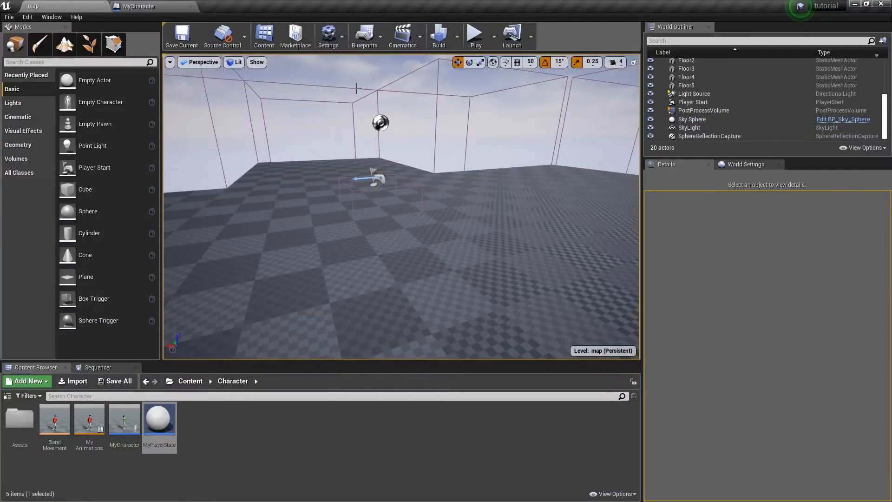
# - Set MyPlayerState as the level's Player State Class in World Settings
pyautogui.click(745, 164)
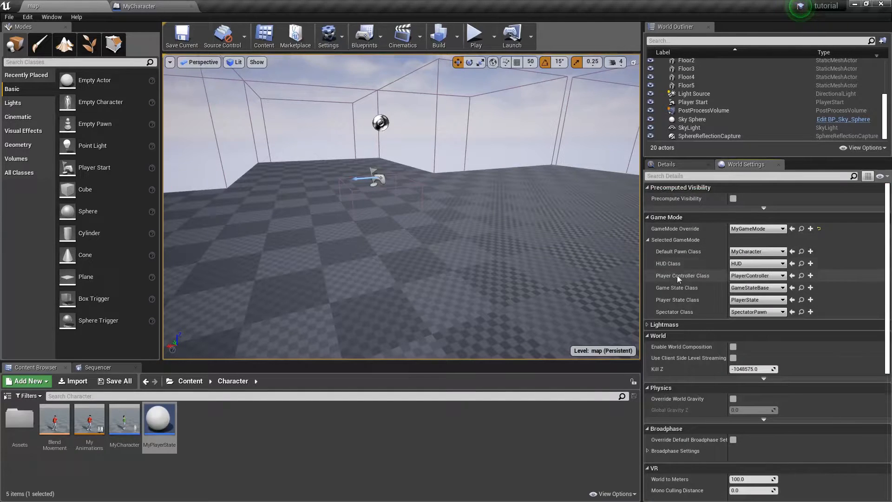
pyautogui.click(757, 299)
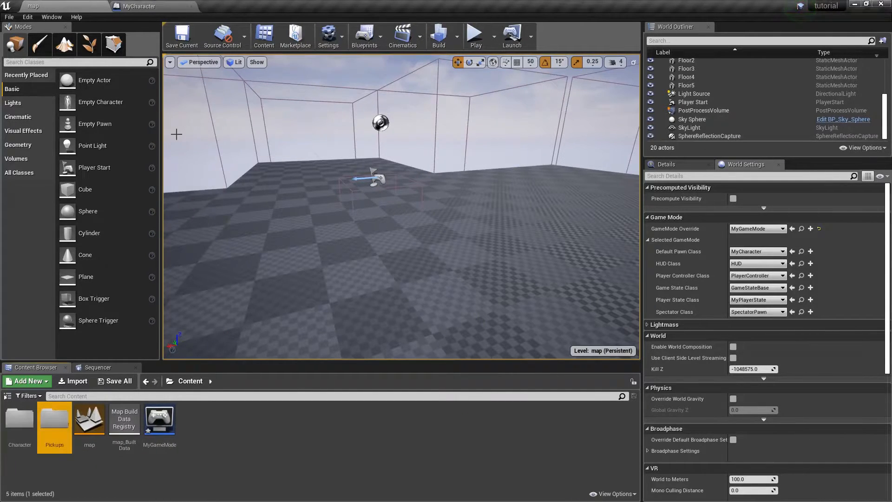
# - Create ItemStructure in Pickups with Name, SkeletalMesh and StaticMesh fields, then return to the level
pyautogui.doubleClick(55, 418)
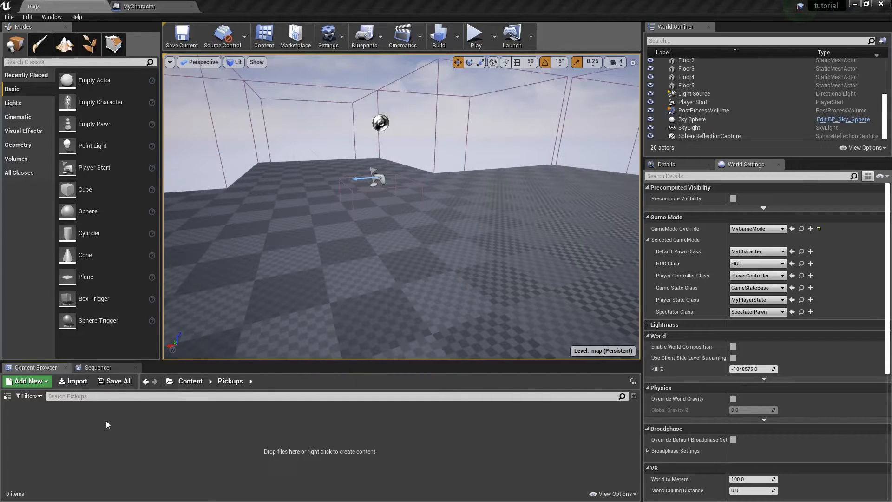
pyautogui.rightClick(106, 425)
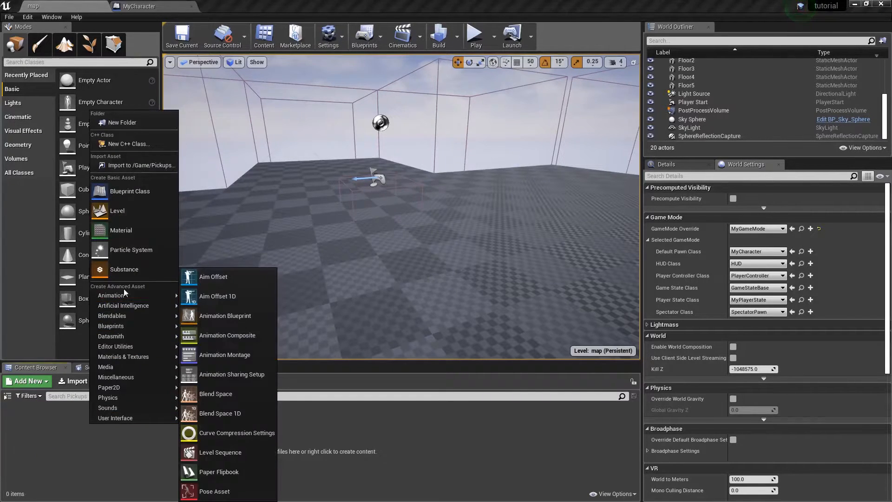
pyautogui.moveTo(112, 316)
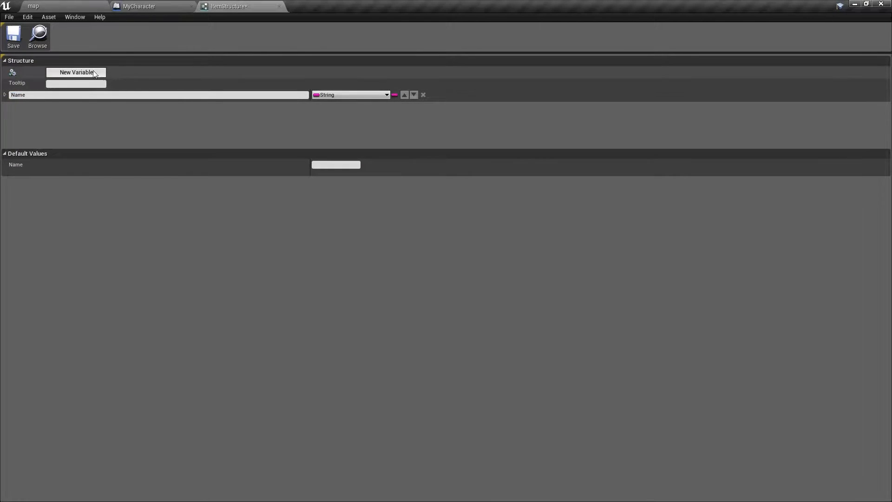
pyautogui.click(76, 73)
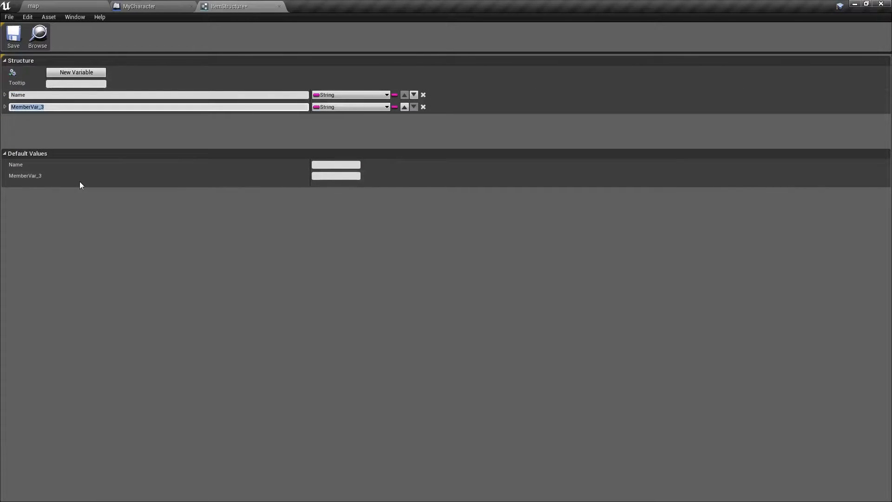
pyautogui.click(75, 71)
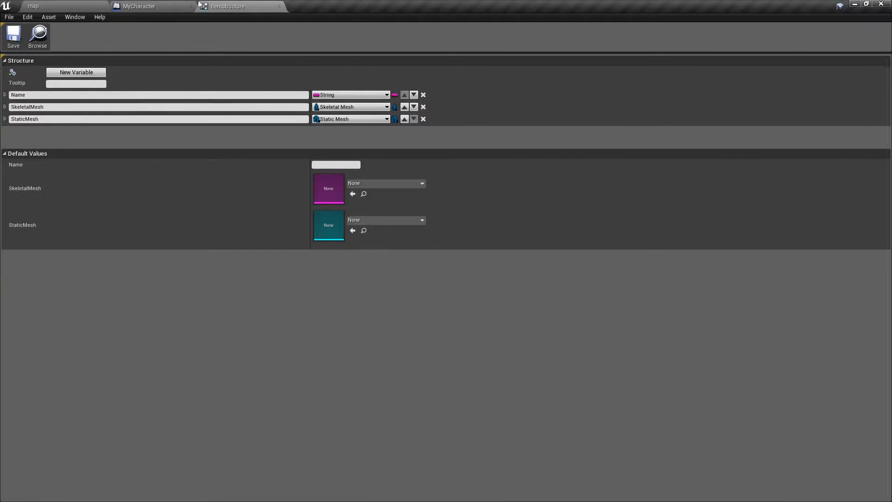
pyautogui.click(139, 6)
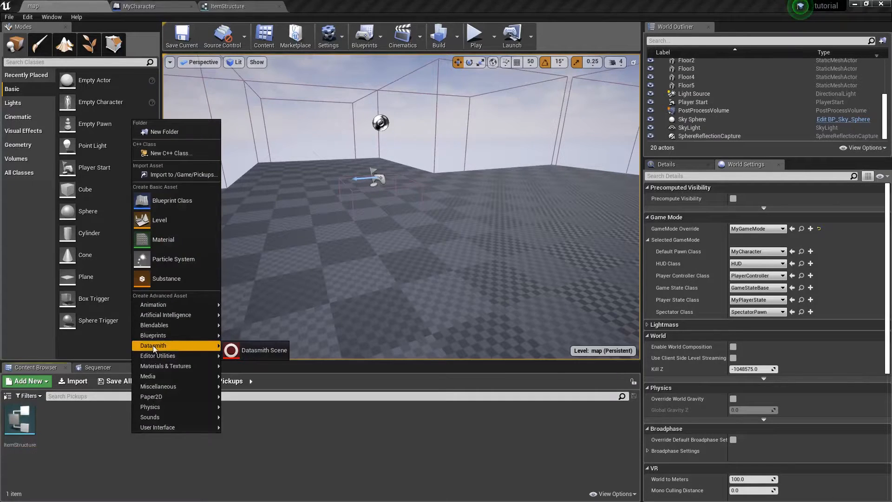
# - Create a Types enumeration in Pickups with a Shirt entry and save it
pyautogui.click(228, 6)
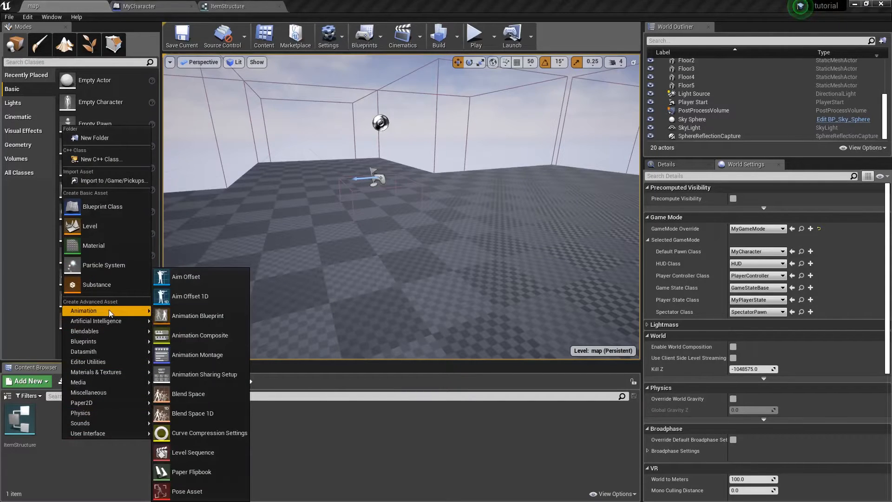
pyautogui.moveTo(83, 341)
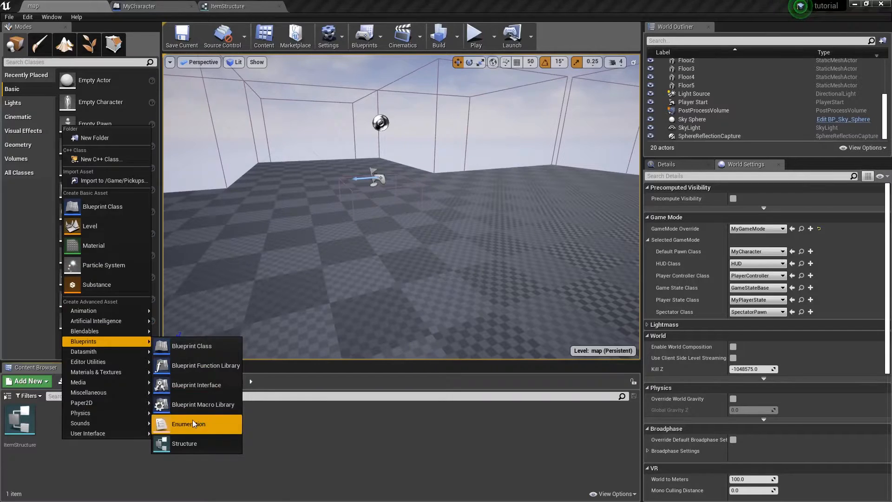
pyautogui.click(188, 424)
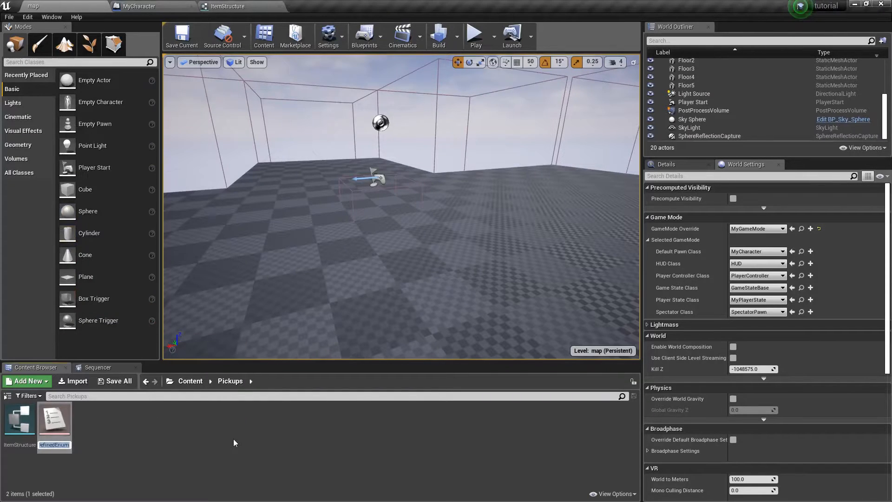
pyautogui.doubleClick(54, 424)
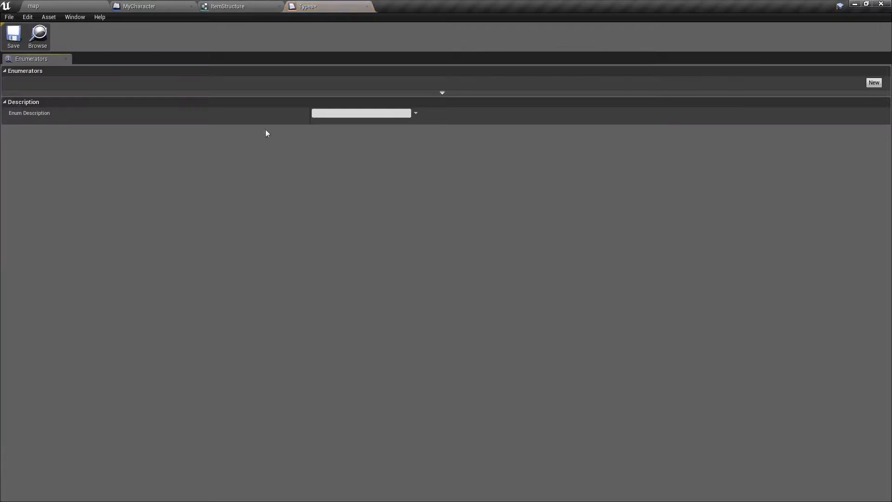
pyautogui.click(873, 82)
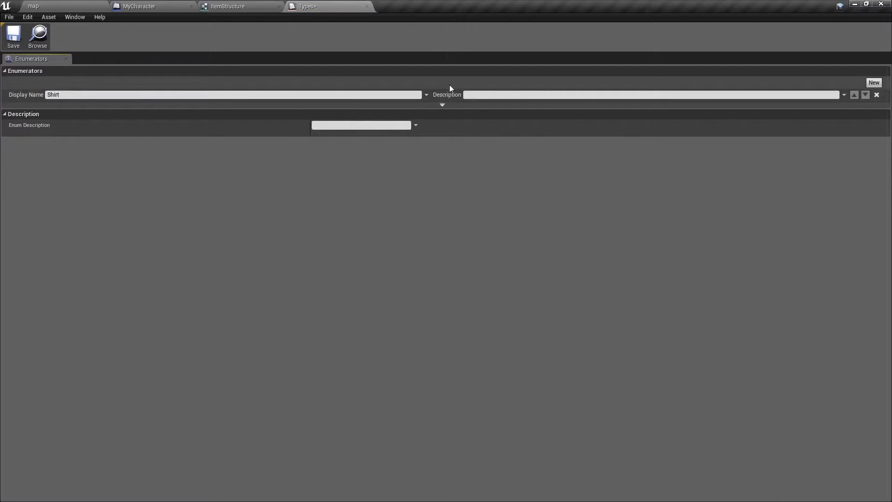
pyautogui.click(228, 6)
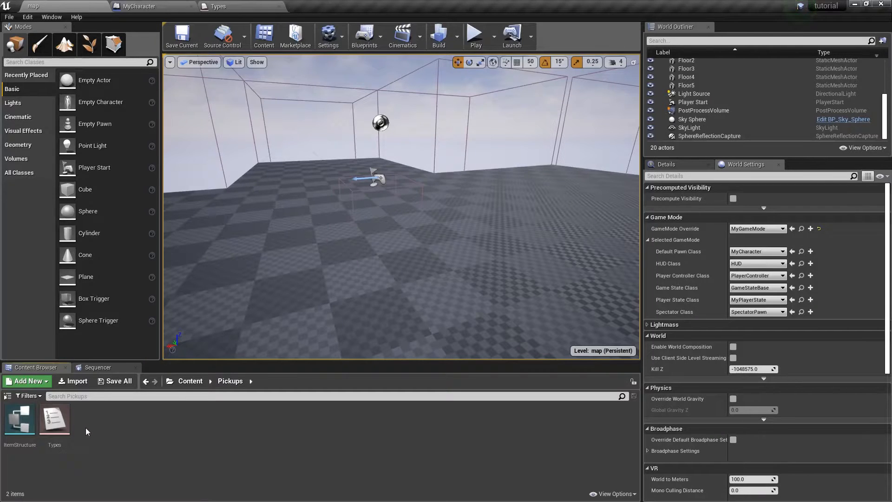
# - Create an Items data table based on Item Structure and open it
pyautogui.click(26, 381)
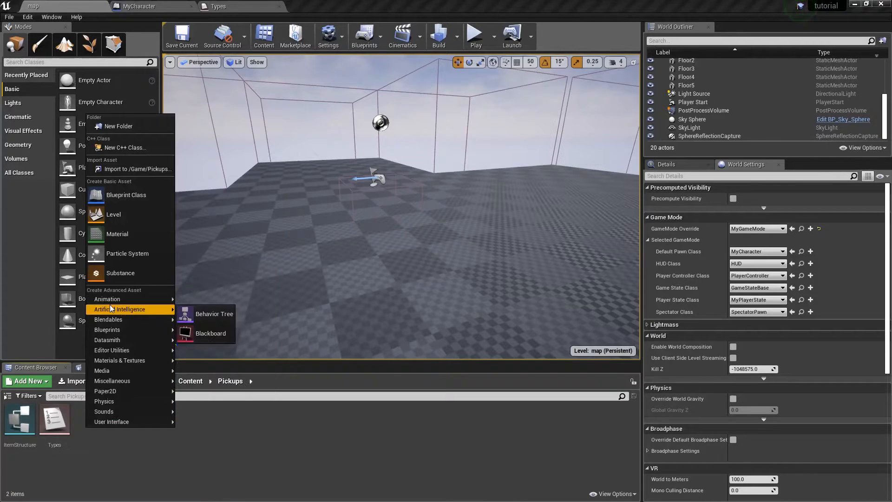
pyautogui.moveTo(105, 391)
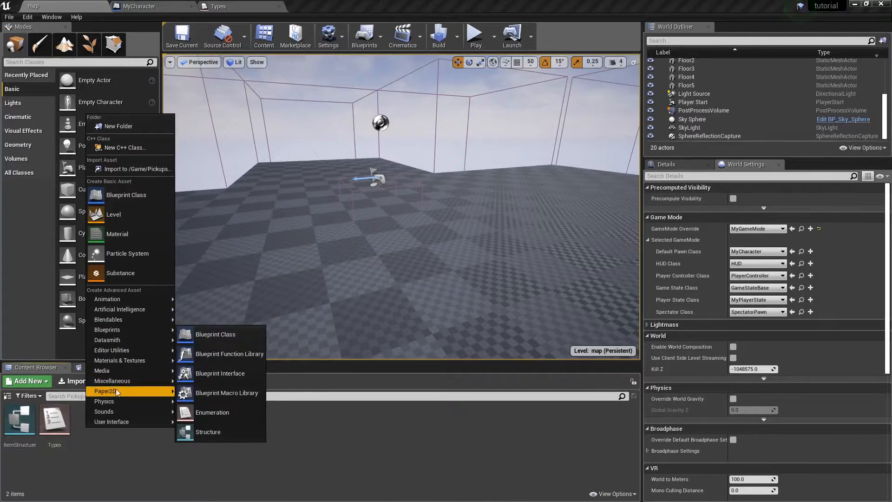
pyautogui.click(208, 431)
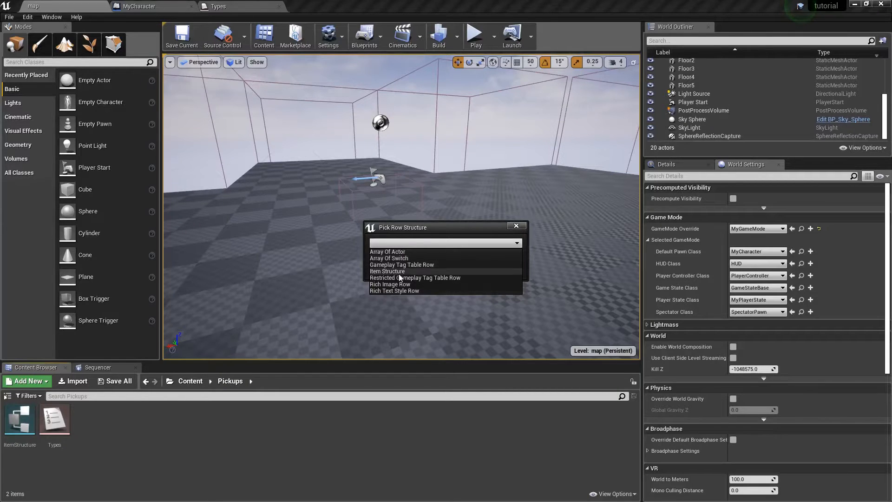
pyautogui.click(387, 271)
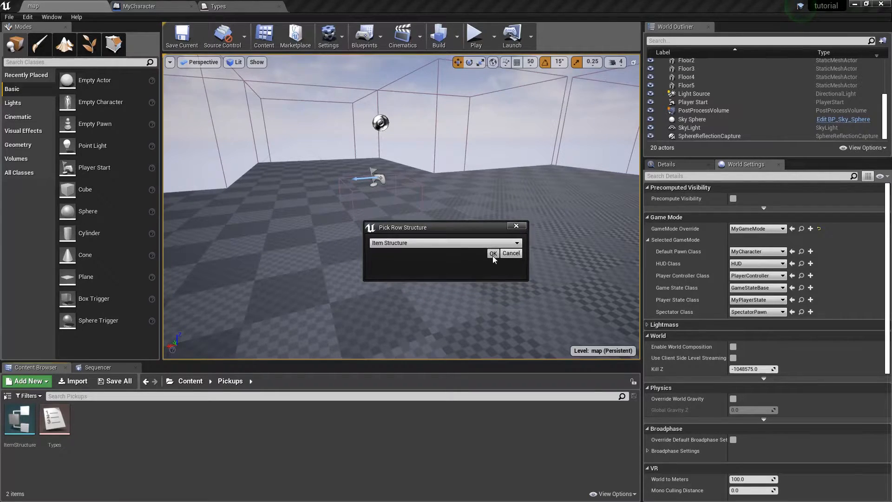
pyautogui.click(493, 253)
pyautogui.write('Items')
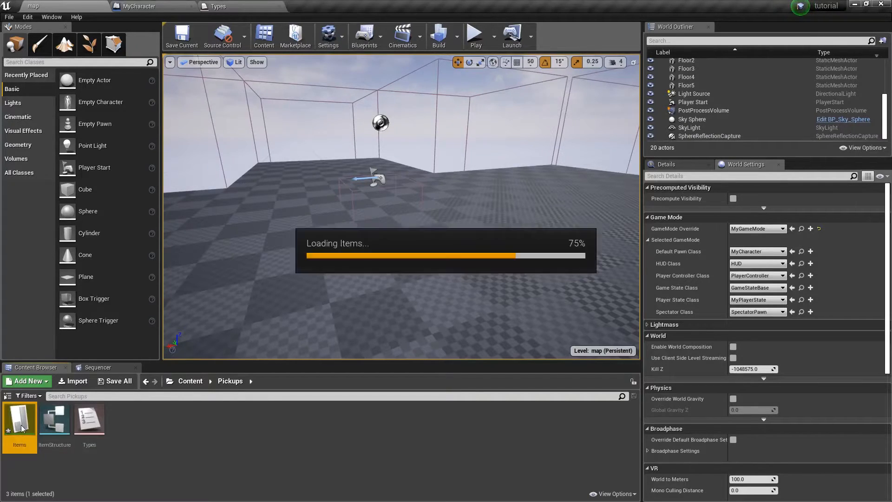
pyautogui.doubleClick(19, 420)
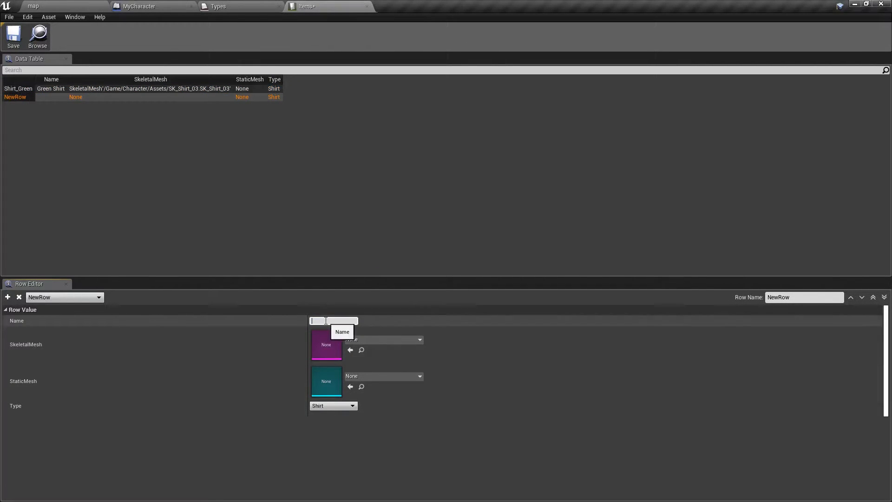
# - Add Shirt_Blue, Shirt_Red and Hat_Black rows with their names and meshes
pyautogui.write('Blue Shirt')
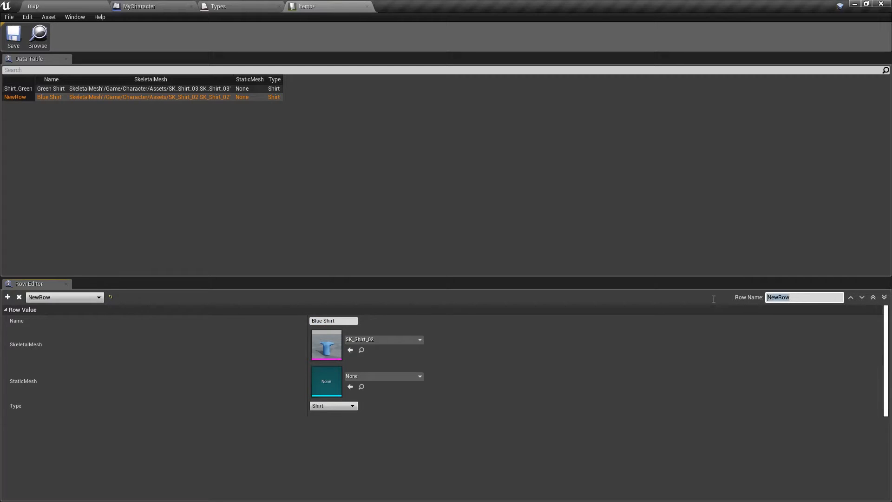
pyautogui.write('Shirt_Blue')
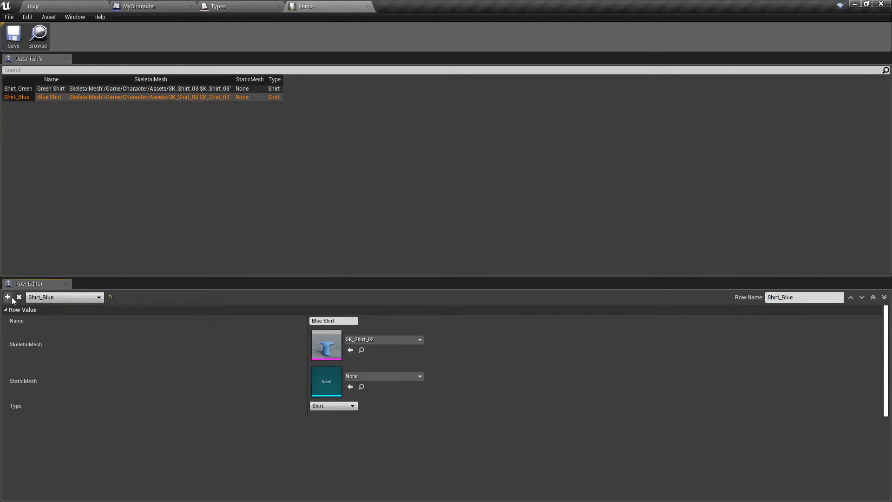
pyautogui.click(7, 297)
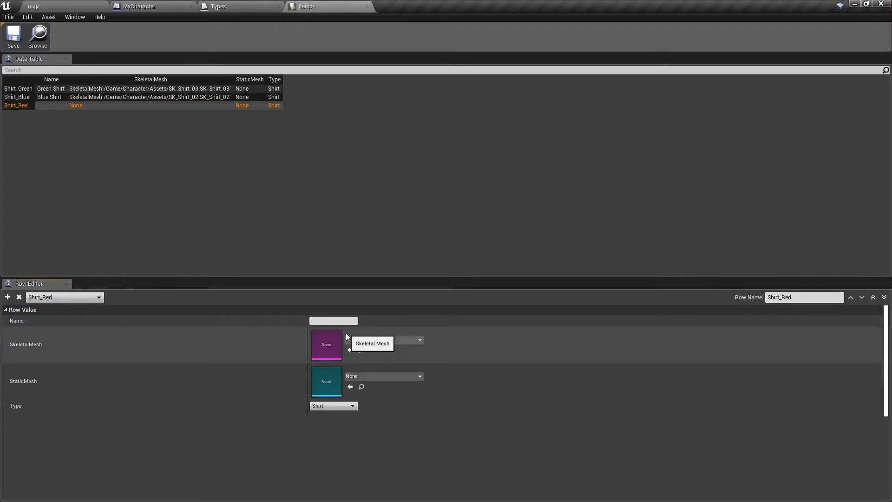
pyautogui.click(7, 296)
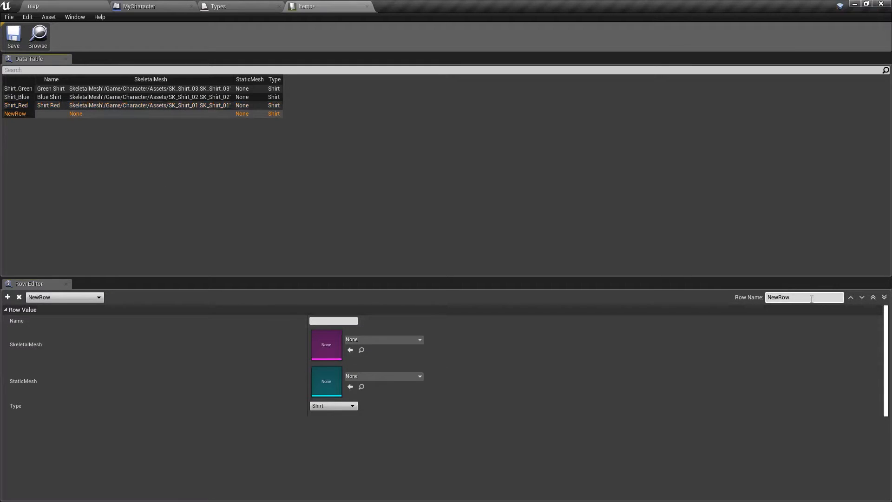
pyautogui.write('Black Hat')
pyautogui.write('Hat_Black')
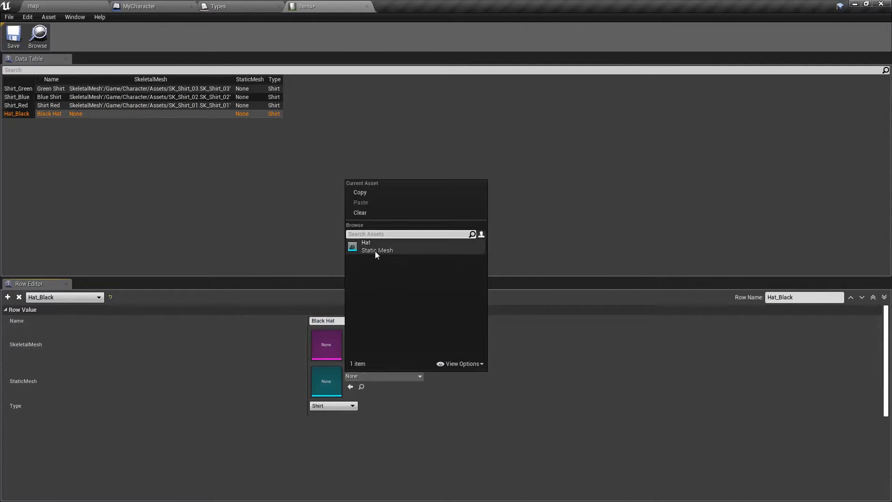
pyautogui.click(366, 245)
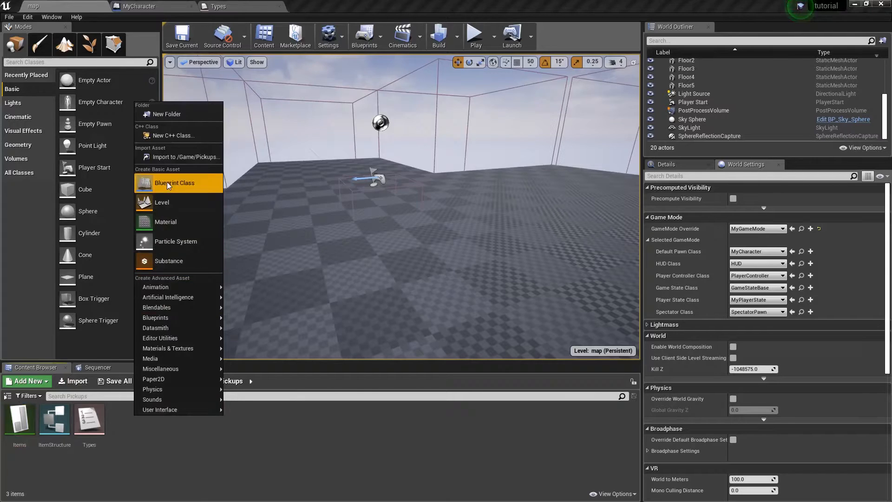
# - Create a WorldItem actor with an SK_Shirt_01 skeletal mesh raised above the root
pyautogui.click(174, 183)
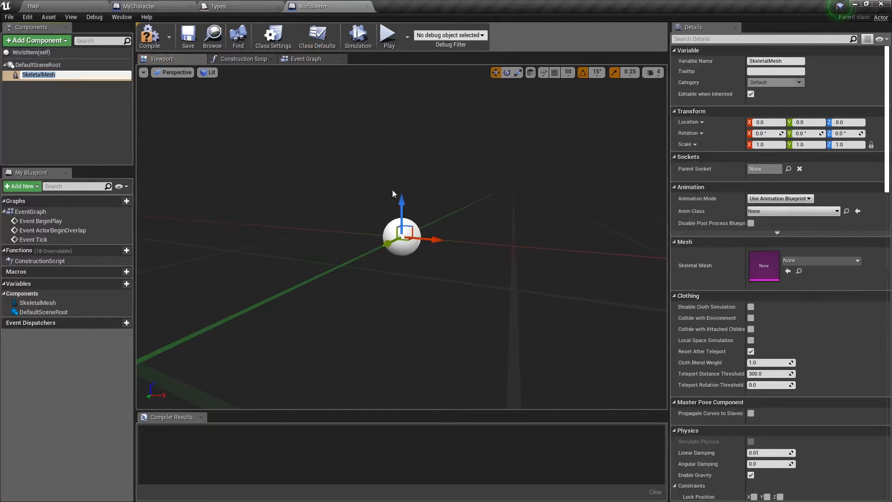
pyautogui.click(842, 261)
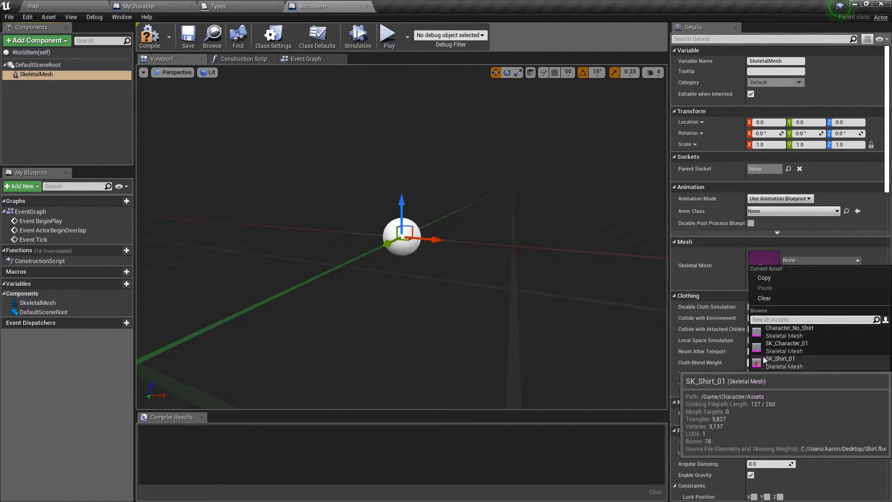
pyautogui.click(780, 361)
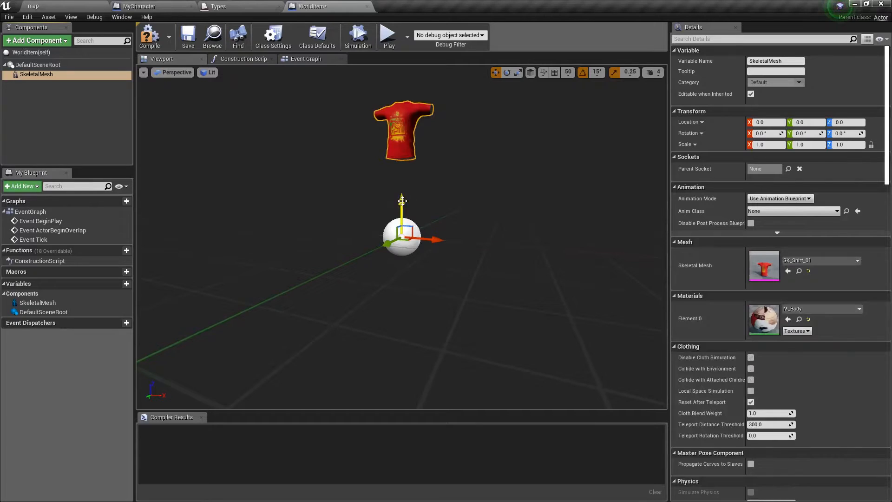
pyautogui.moveTo(401, 200); pyautogui.dragTo(402, 296)
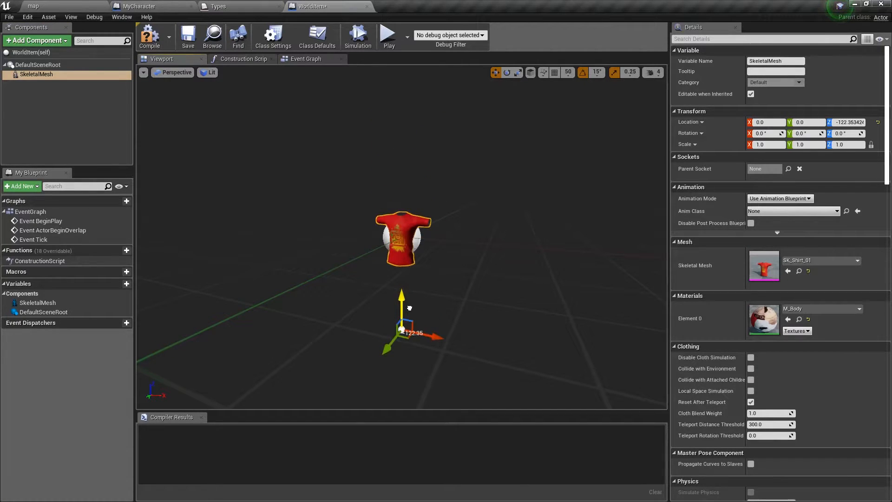
pyautogui.moveTo(402, 318); pyautogui.dragTo(410, 271)
pyautogui.write('stat')
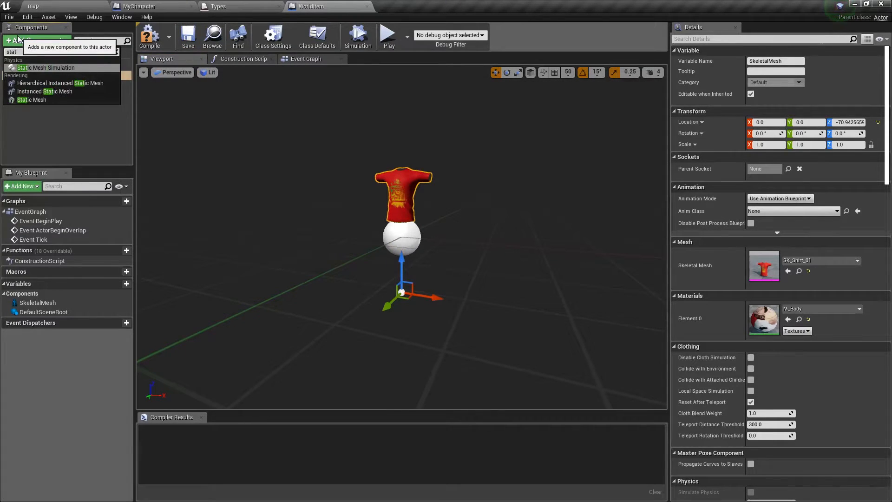
# - Add a Static Mesh component using the Hat mesh
pyautogui.click(32, 100)
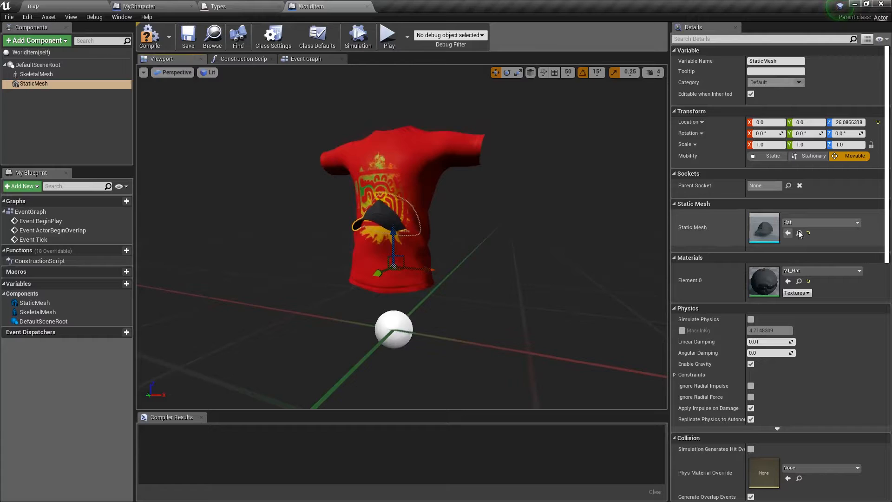
pyautogui.click(37, 75)
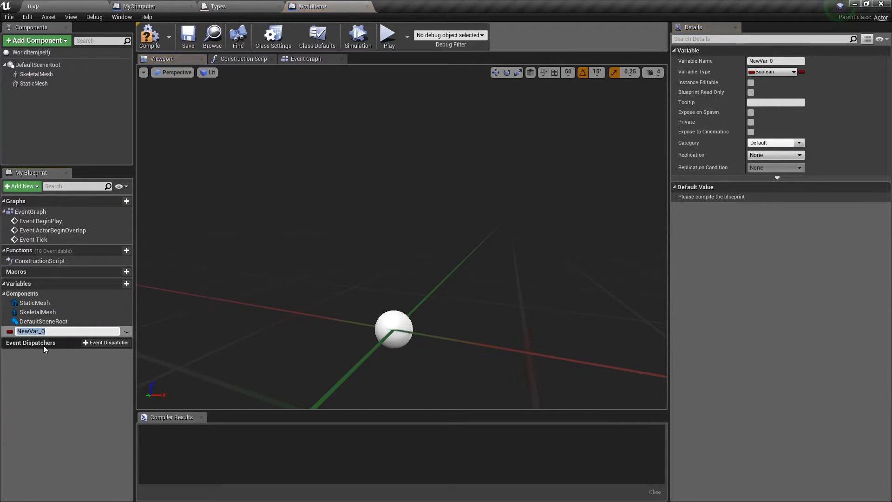
# - Add an instance-editable String variable ItemID with default Shirt_Green and compile
pyautogui.write('ItemID')
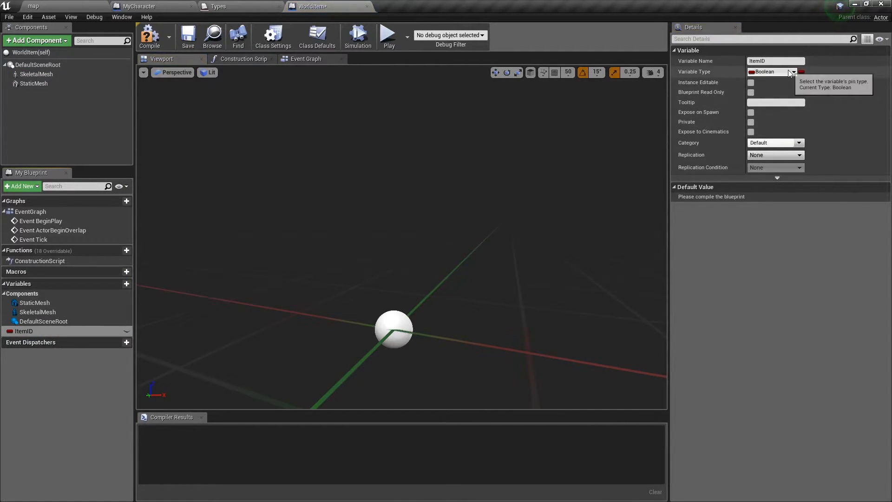
pyautogui.click(772, 72)
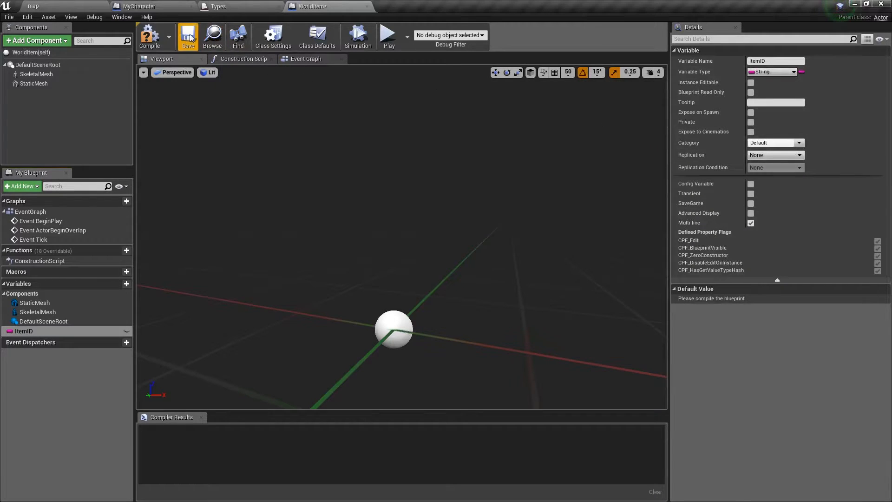
pyautogui.click(415, 7)
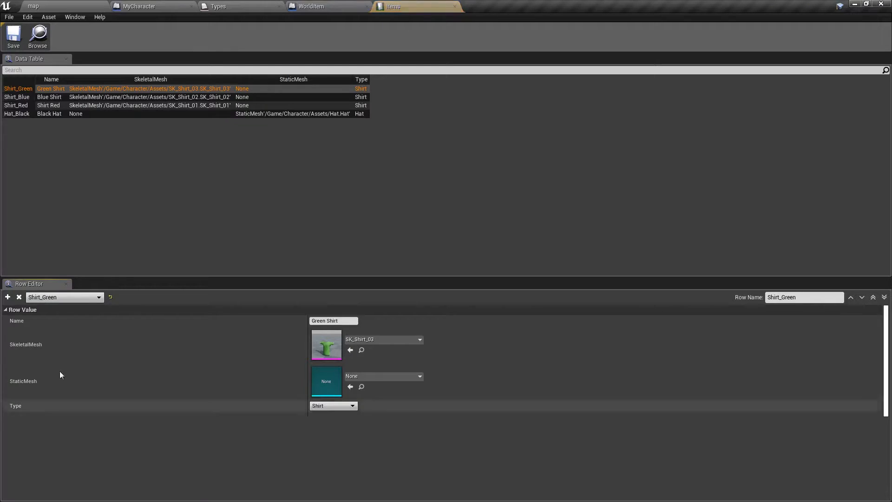
pyautogui.click(310, 7)
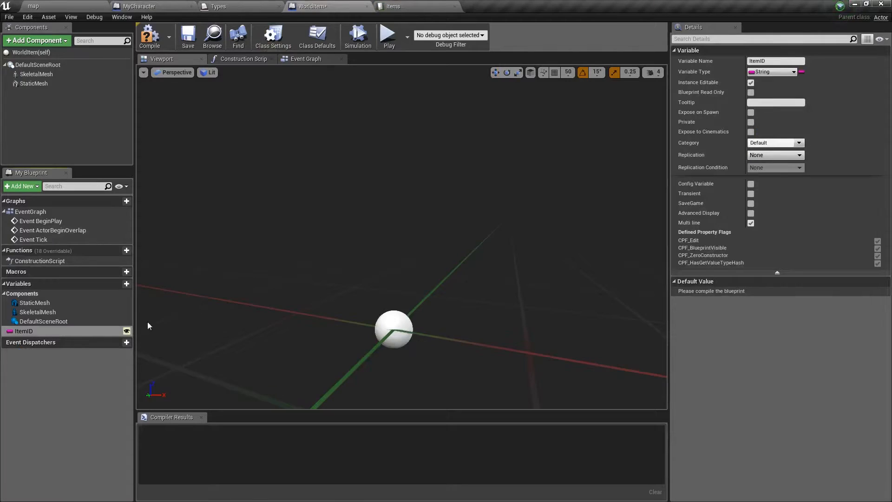
pyautogui.click(149, 36)
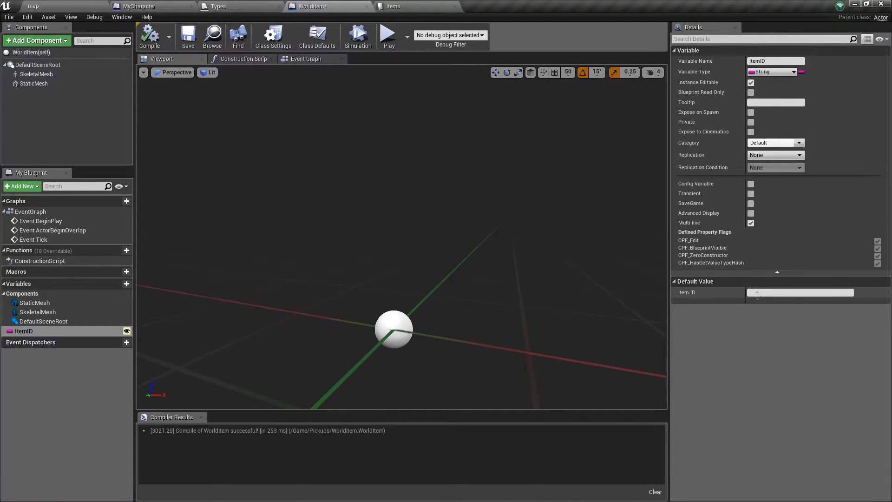
pyautogui.write('Shirt_Gree')
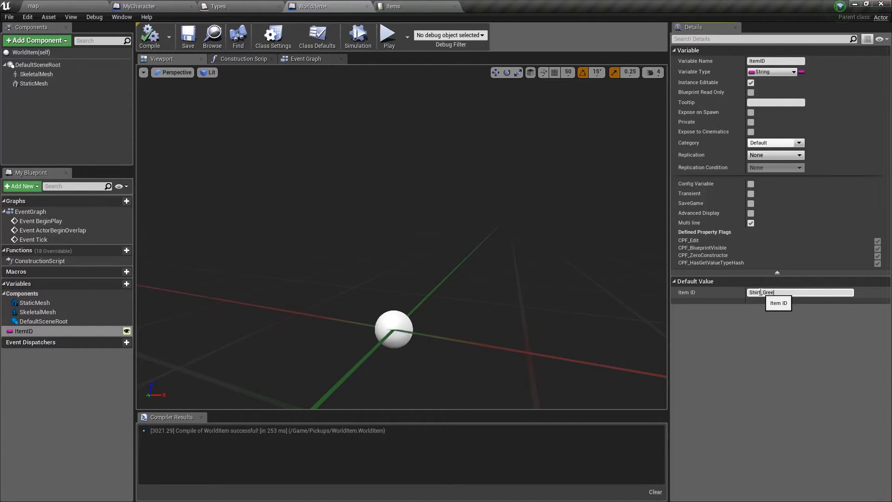
pyautogui.click(306, 59)
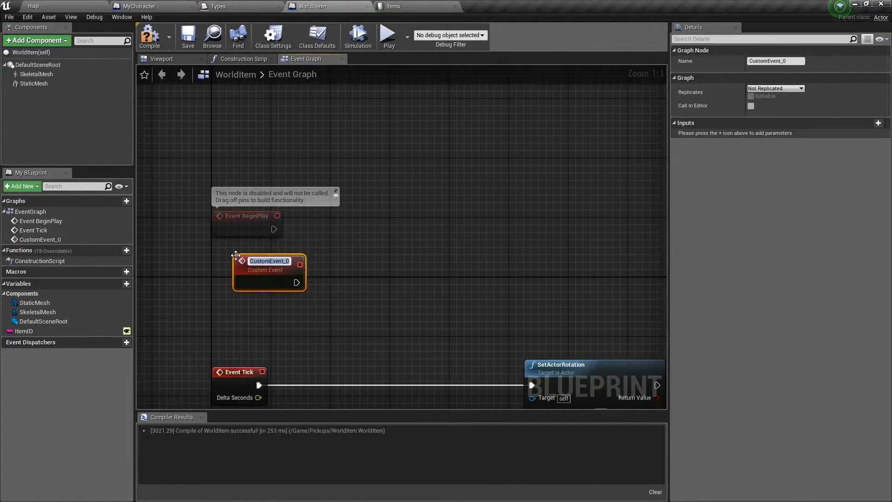
# - Build the LoadItem event that breaks the table row and switches on Types to set the mesh
pyautogui.write('Load')
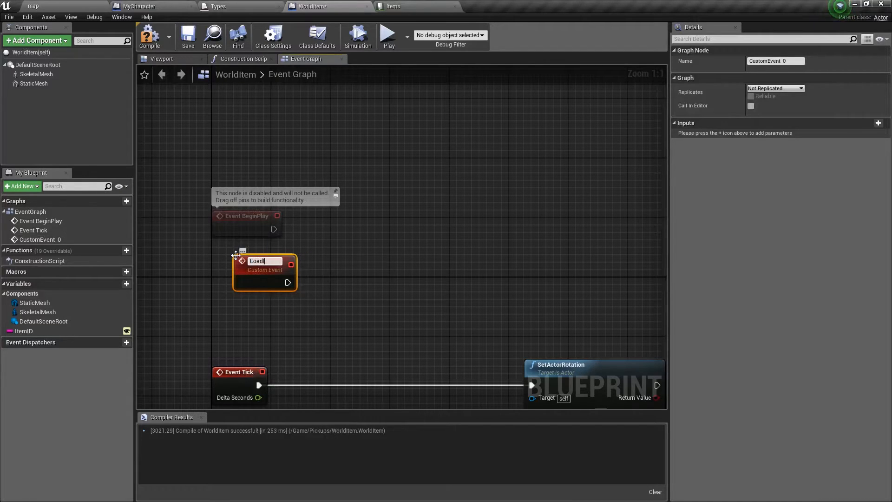
pyautogui.write('LoadItem')
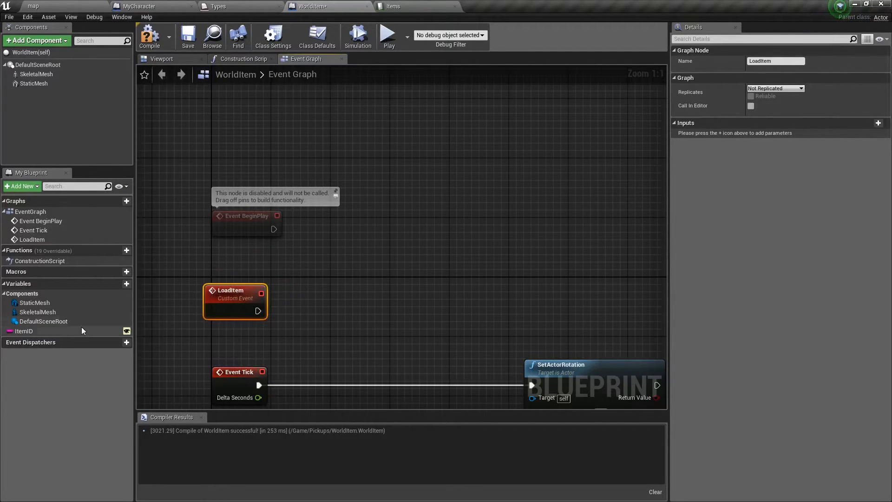
pyautogui.moveTo(25, 331); pyautogui.dragTo(249, 269)
pyautogui.write('s')
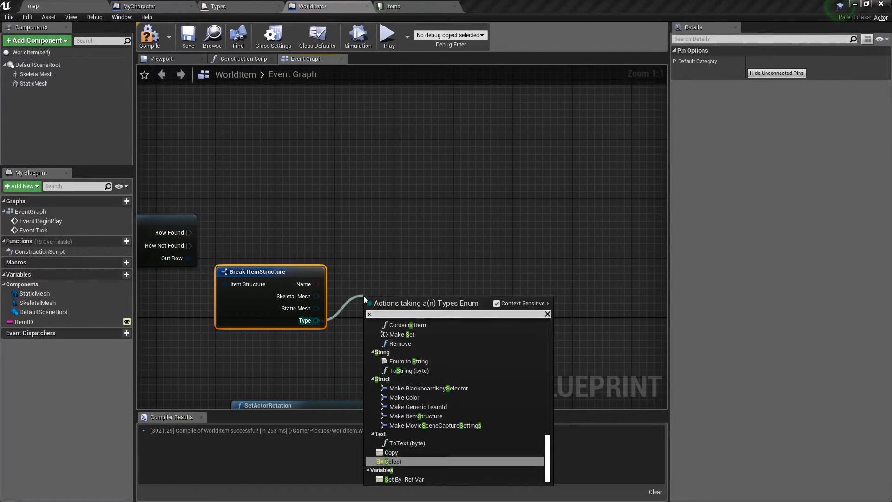
pyautogui.click(390, 461)
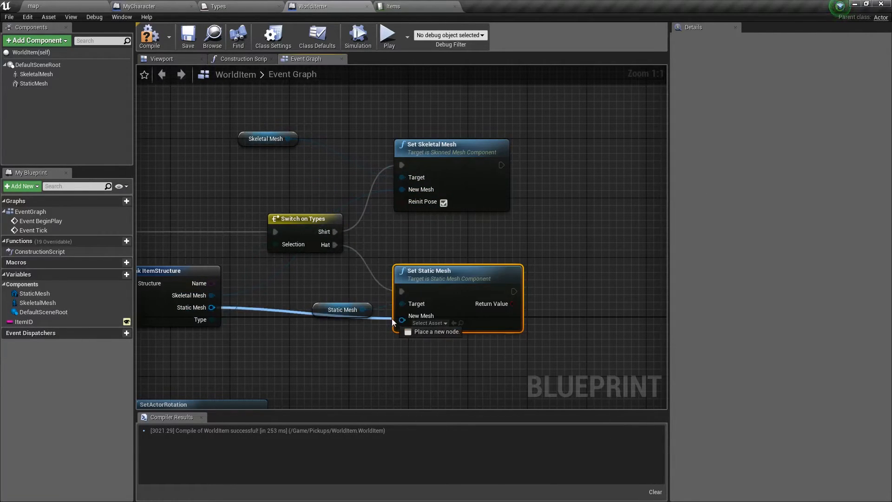
pyautogui.click(32, 6)
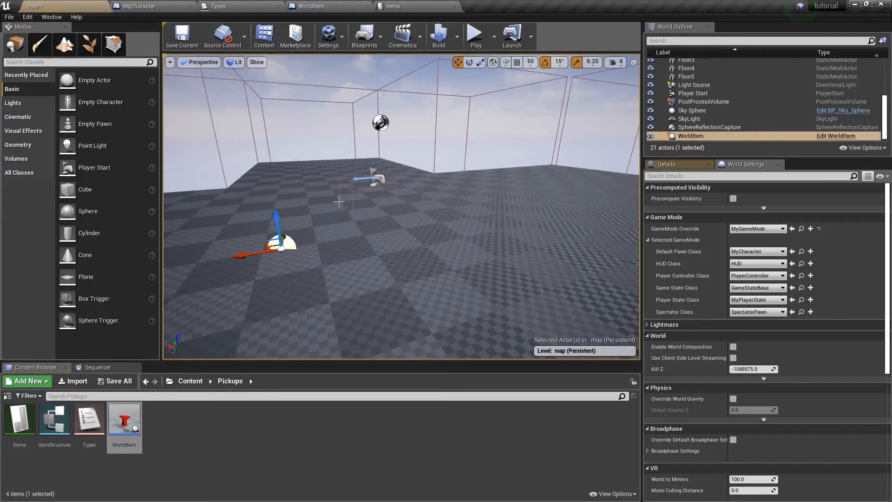
# - Play the level to test the placed WorldItem pickup, then stop
pyautogui.click(665, 164)
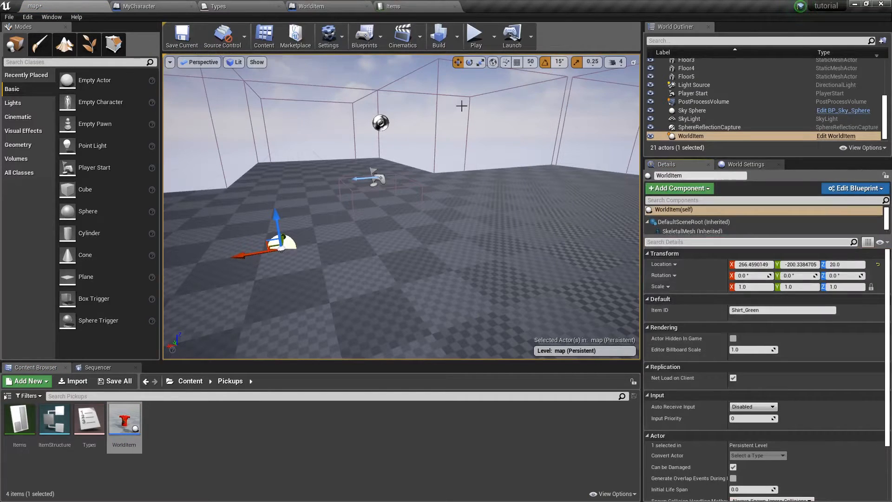
pyautogui.click(475, 35)
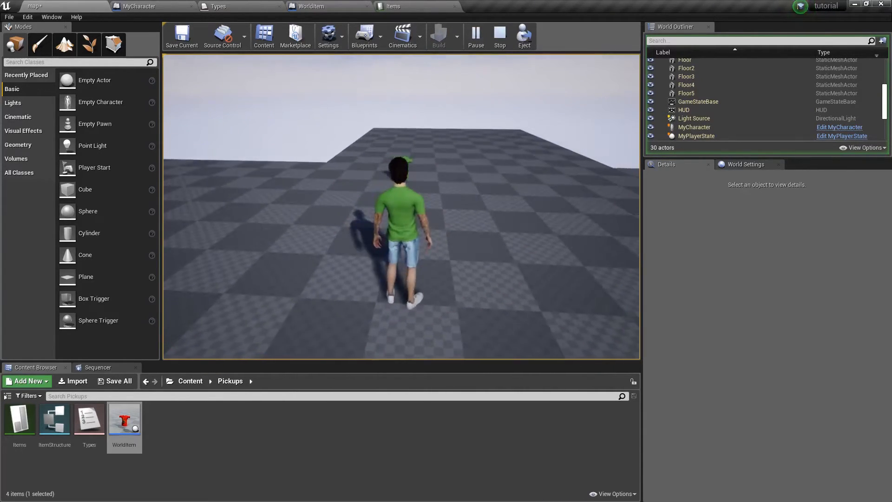
pyautogui.click(499, 35)
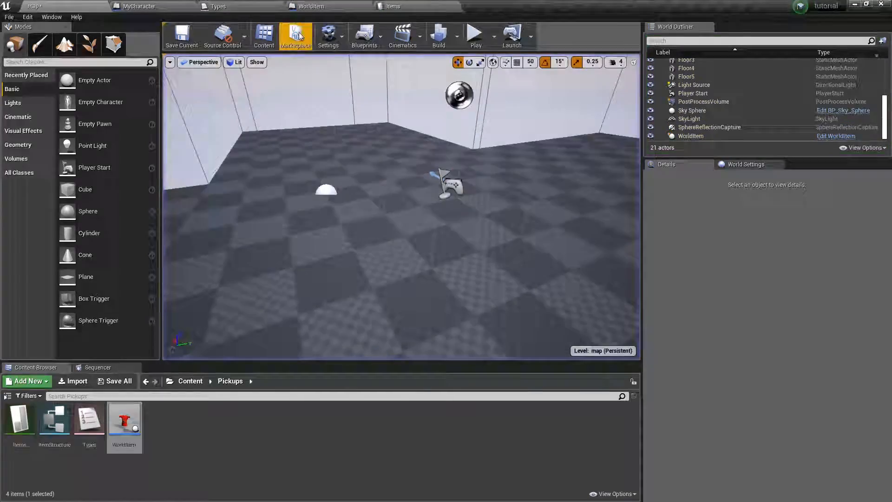
# - Duplicate WorldItem pickups and give them item IDs such as Hat_Black and Shirt_Red
pyautogui.click(311, 6)
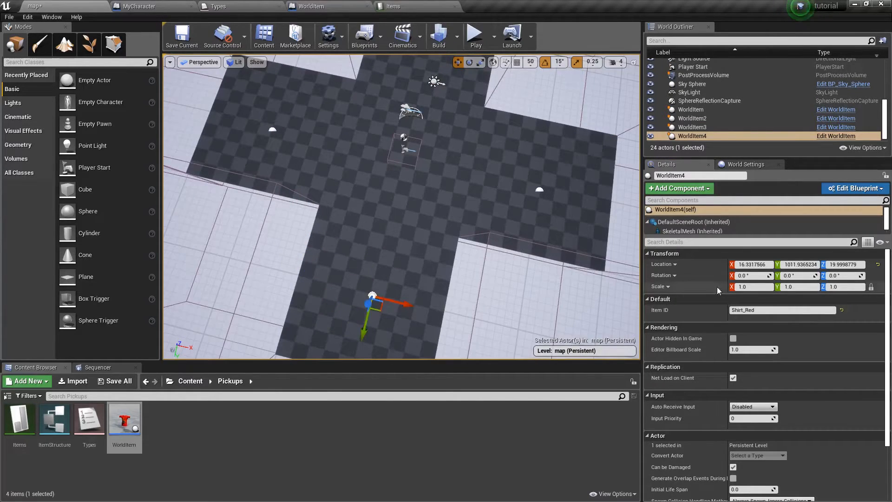
pyautogui.write('Hat_Black')
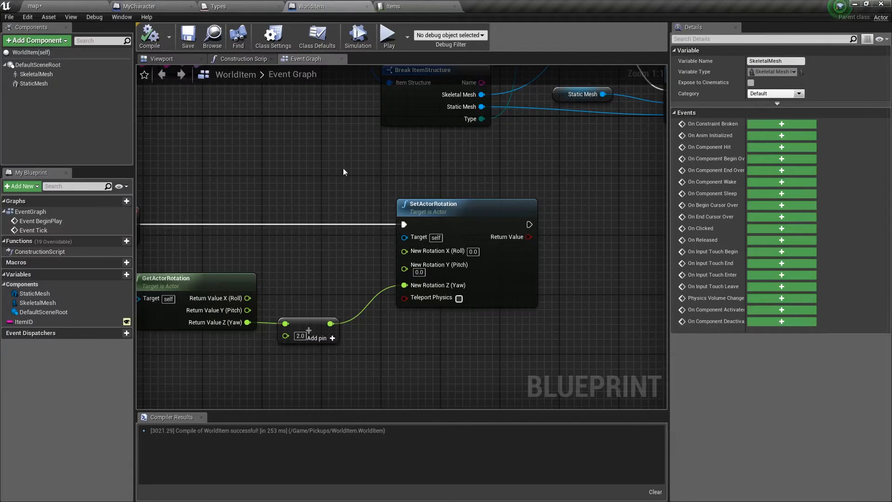
# - Add a Sphere Collision component to WorldItem and create its On Component Begin Overlap event
pyautogui.click(161, 59)
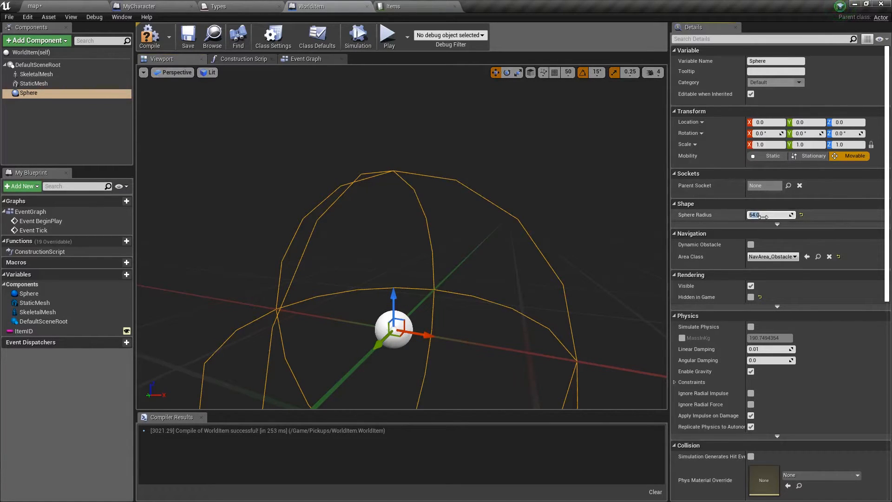
pyautogui.scroll(-3)
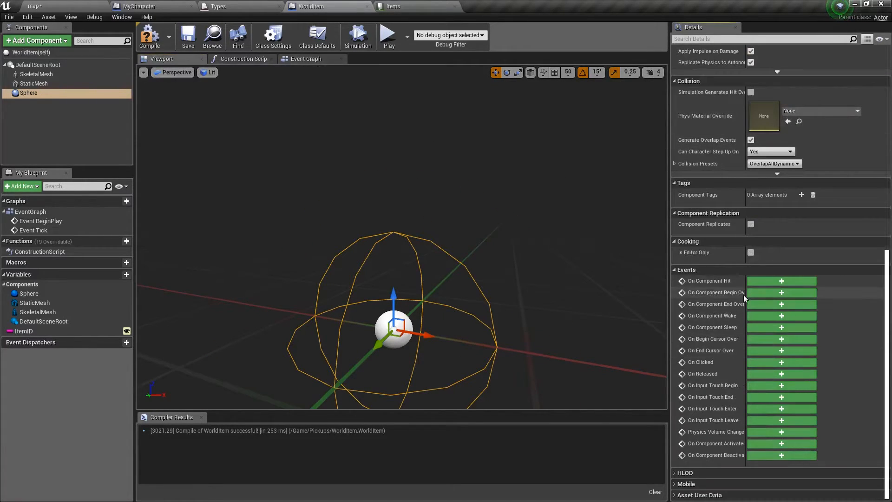
pyautogui.click(782, 293)
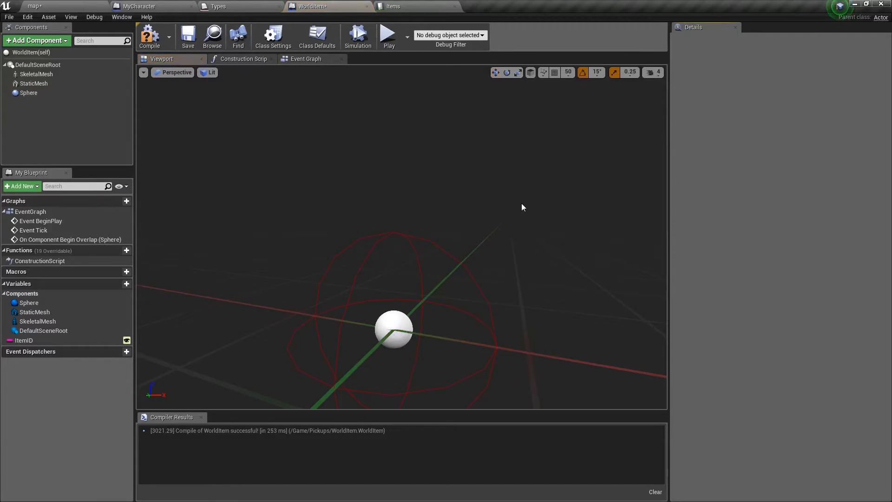
# - From the overlap's Other Actor, add Cast To MyCharacter feeding into a DestroyActor node
pyautogui.click(305, 59)
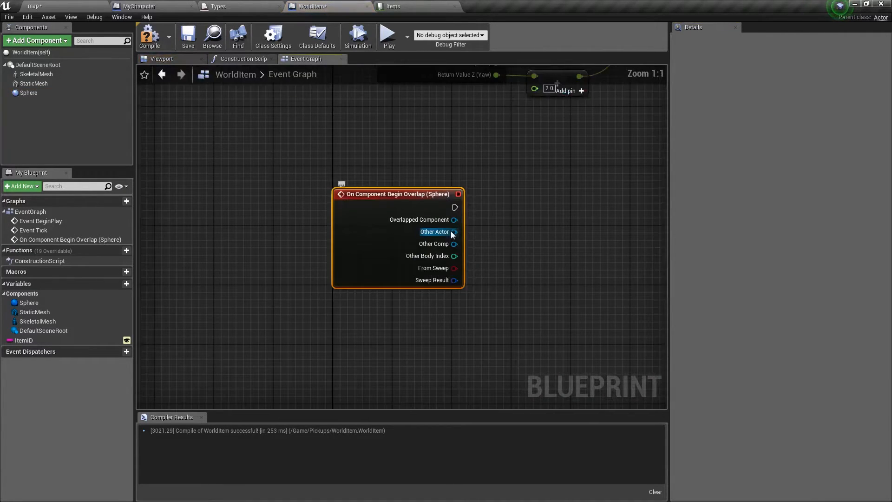
pyautogui.moveTo(454, 232); pyautogui.dragTo(337, 236)
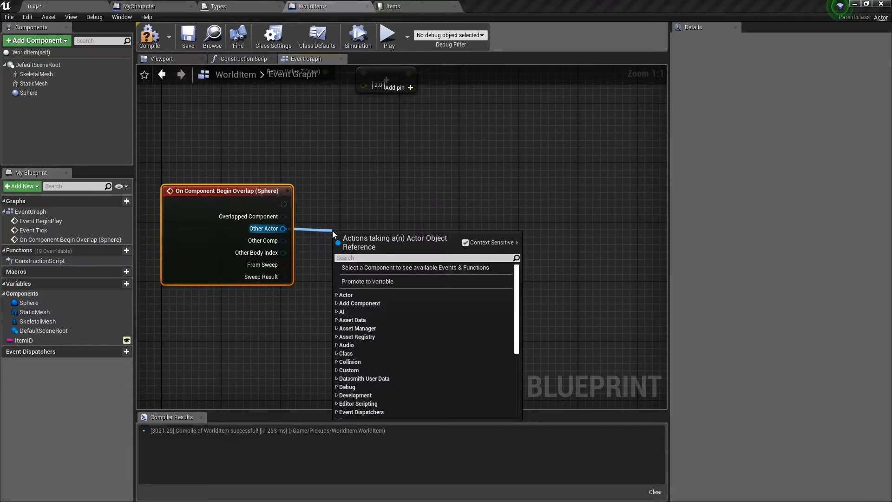
pyautogui.write('cast to')
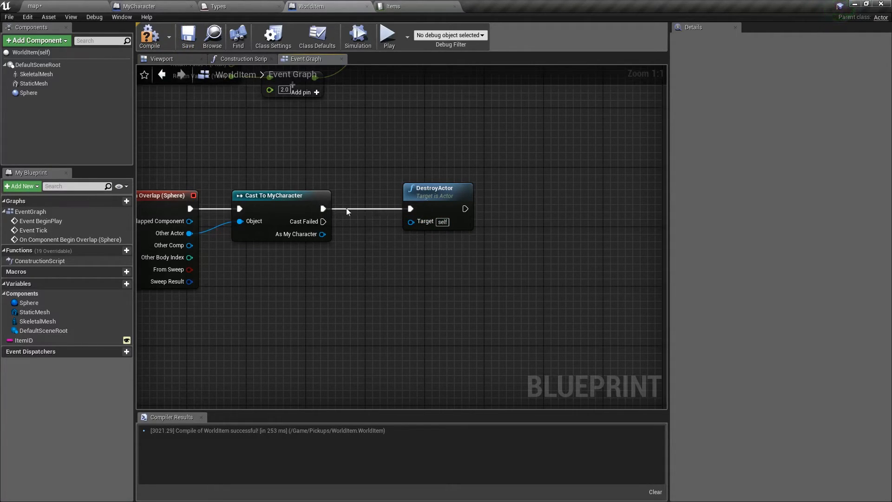
pyautogui.click(389, 35)
pyautogui.write('add')
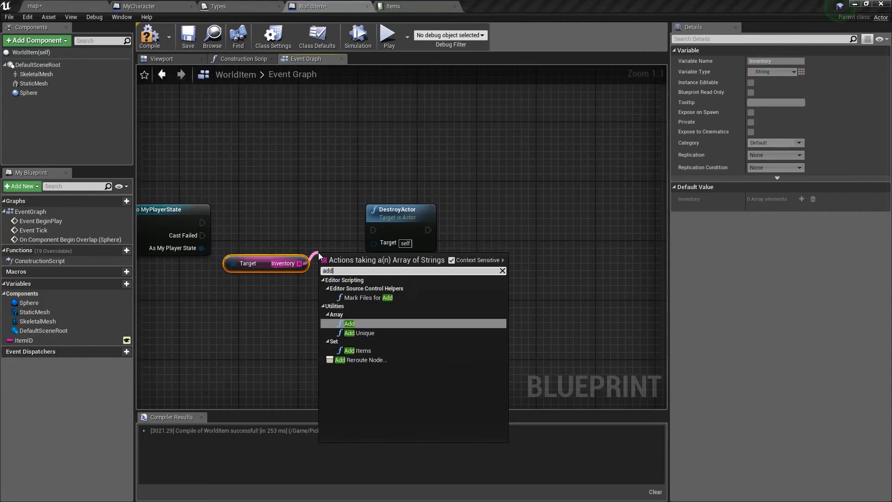
# - Add ItemID to the Inventory array ahead of DestroyActor, then move to the MyPlayerState blueprint
pyautogui.click(348, 324)
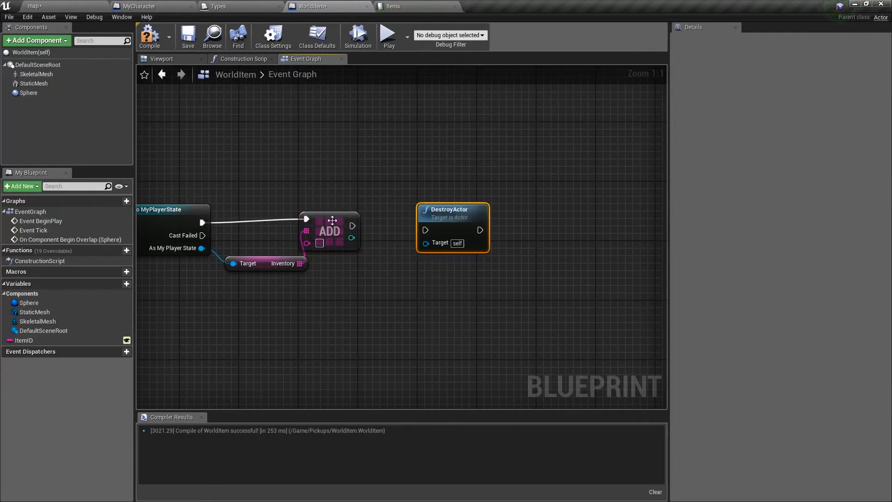
pyautogui.click(24, 341)
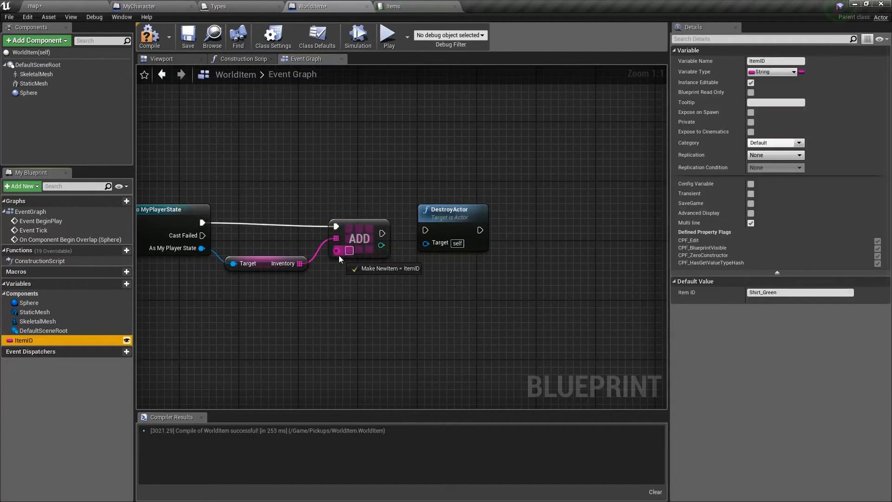
pyautogui.click(188, 36)
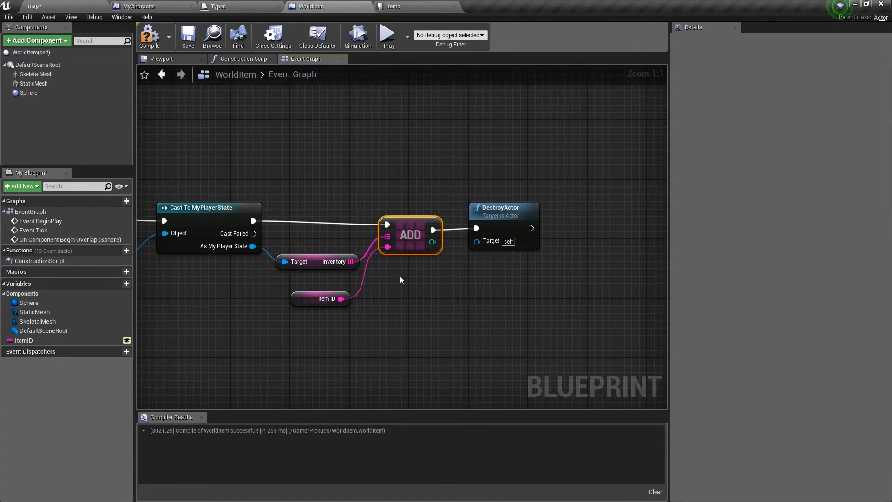
pyautogui.click(491, 6)
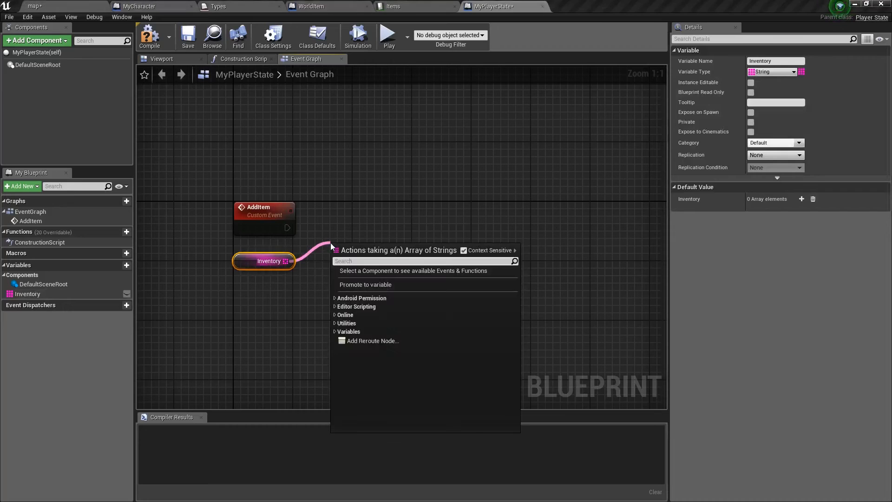
# - Have AddItem add New Item to Inventory and print each entry via a For Each Loop
pyautogui.click(372, 340)
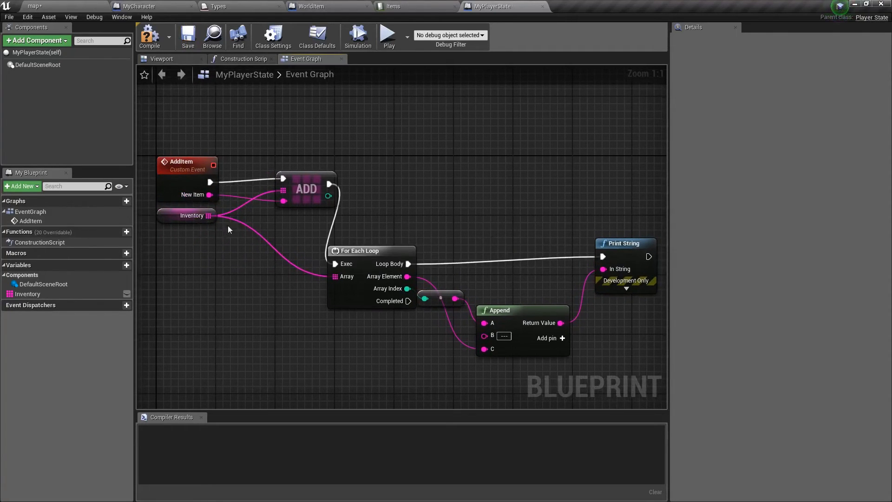
pyautogui.click(309, 6)
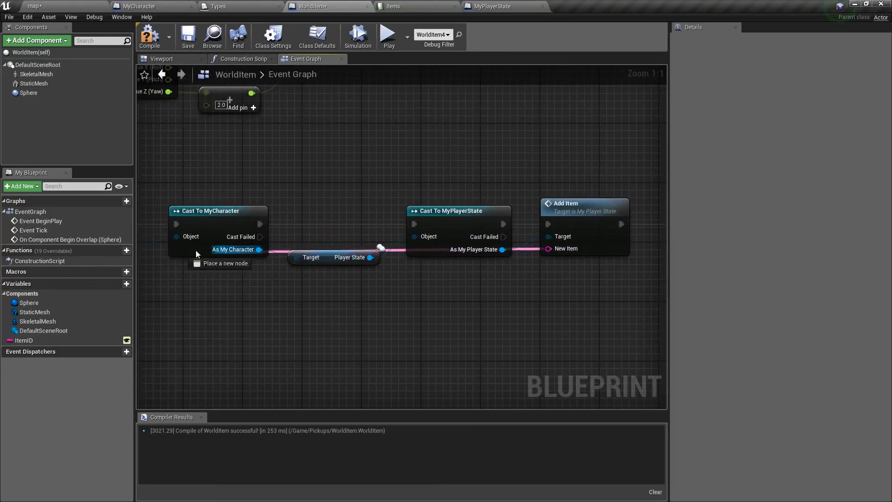
# - Call MyPlayerState's Add Item with ItemID from WorldItem's overlap, compile and play the level
pyautogui.click(24, 340)
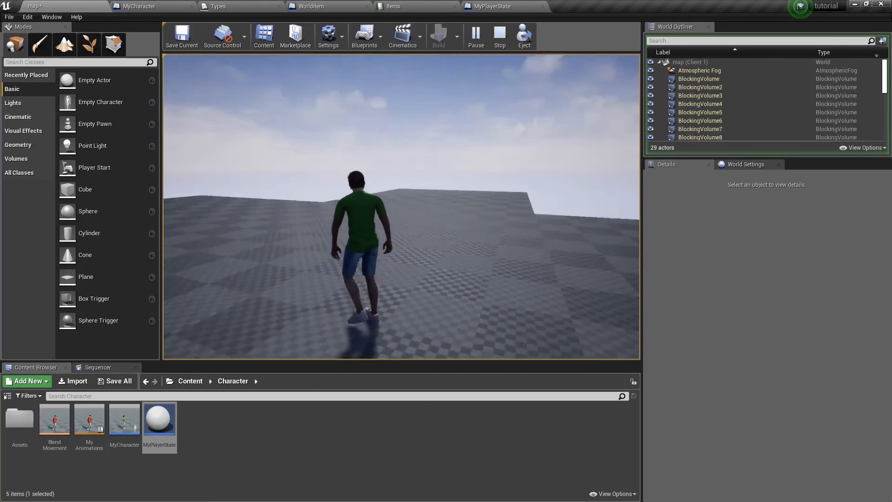
# - Stop the Play In Editor session and return to the map viewport
pyautogui.click(313, 7)
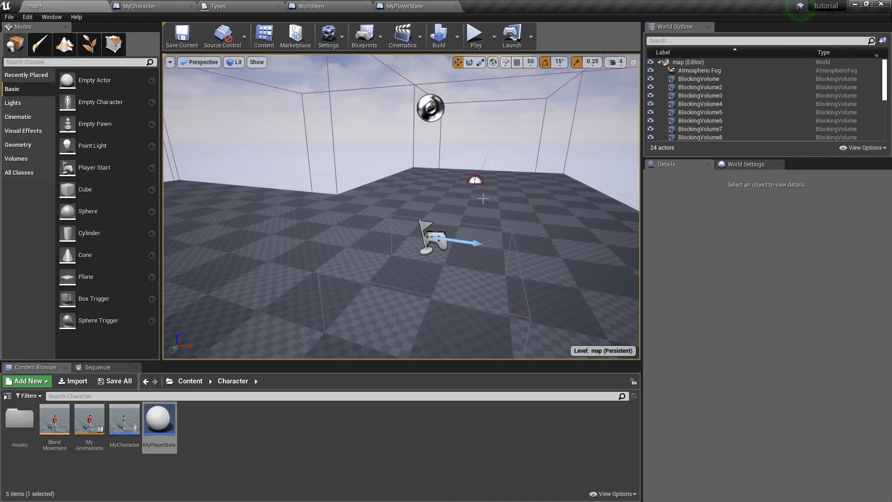
pyautogui.moveTo(301, 214)
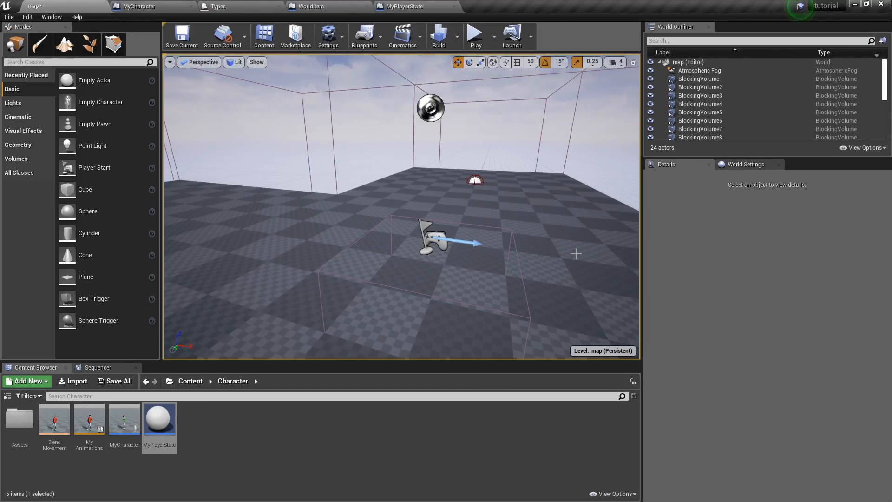
pyautogui.moveTo(426, 249)
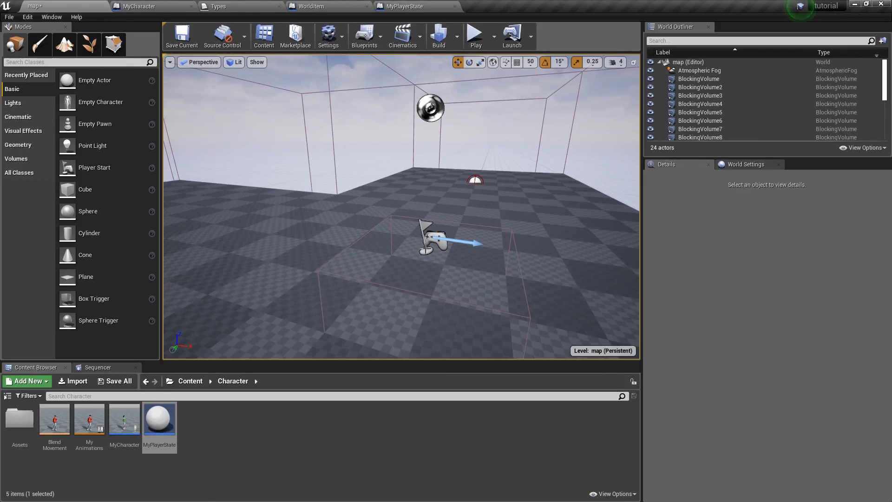